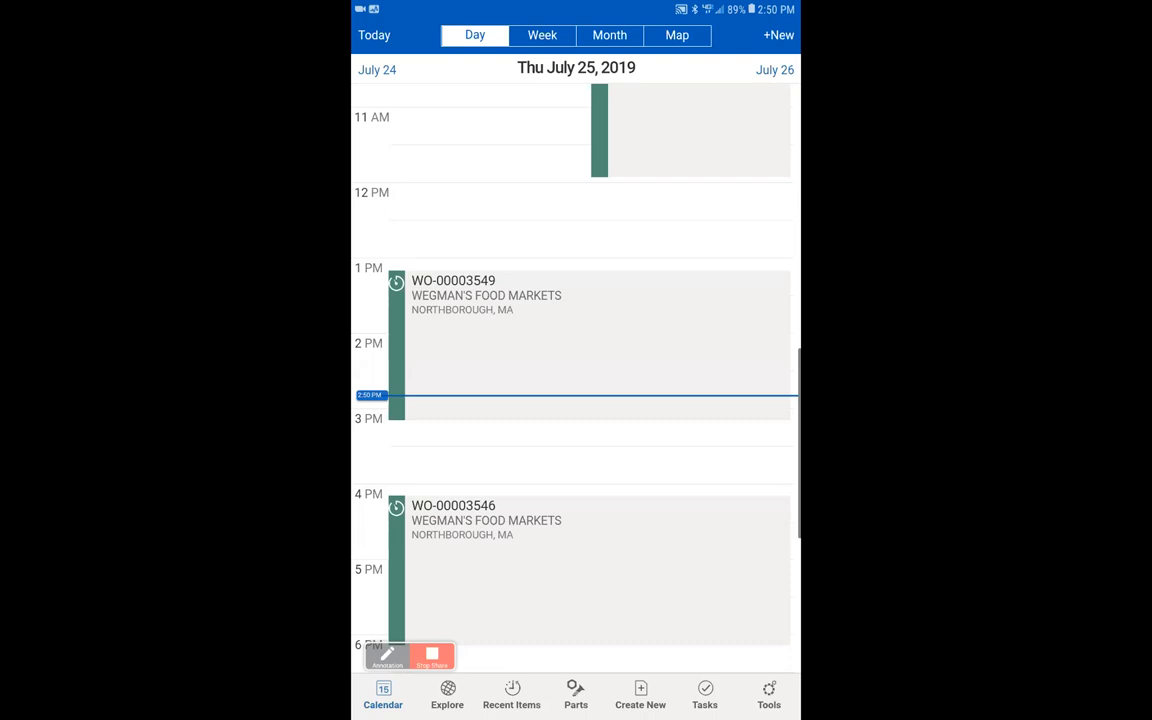
# Open work order WO-00003549 for the convection oven from the 1 PM calendar entry
pyautogui.click(590, 330)
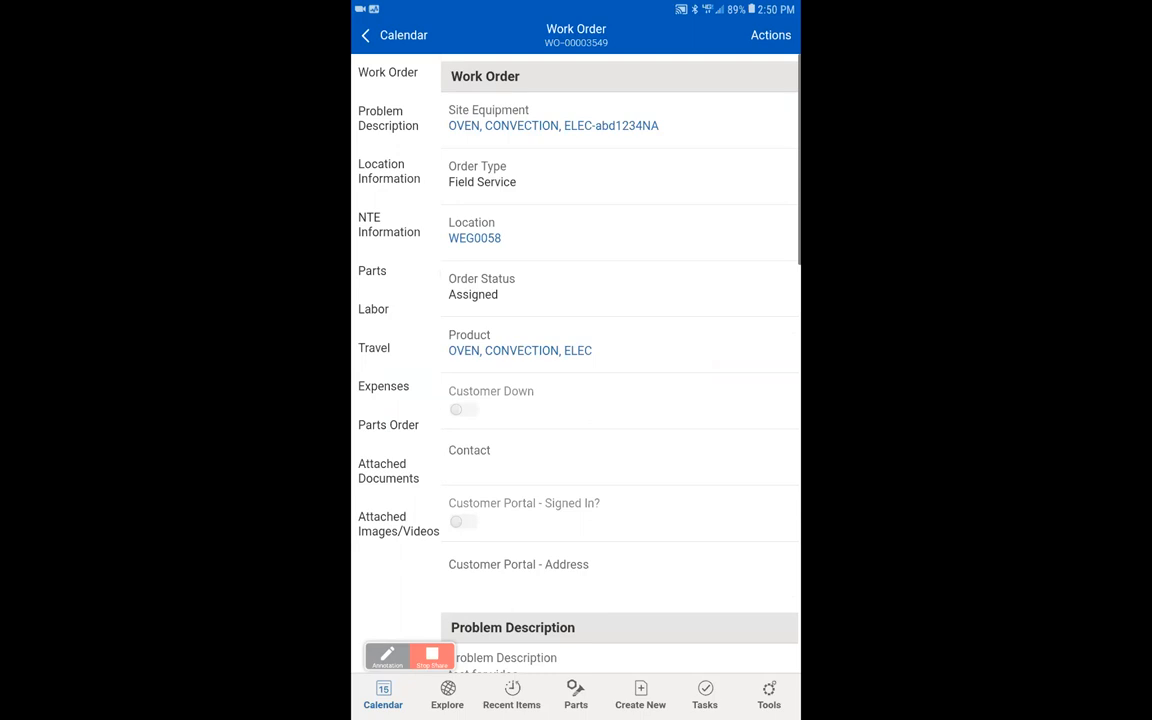
# Start travel via Actions and save it, moving the order to Technician Enroute
pyautogui.click(770, 36)
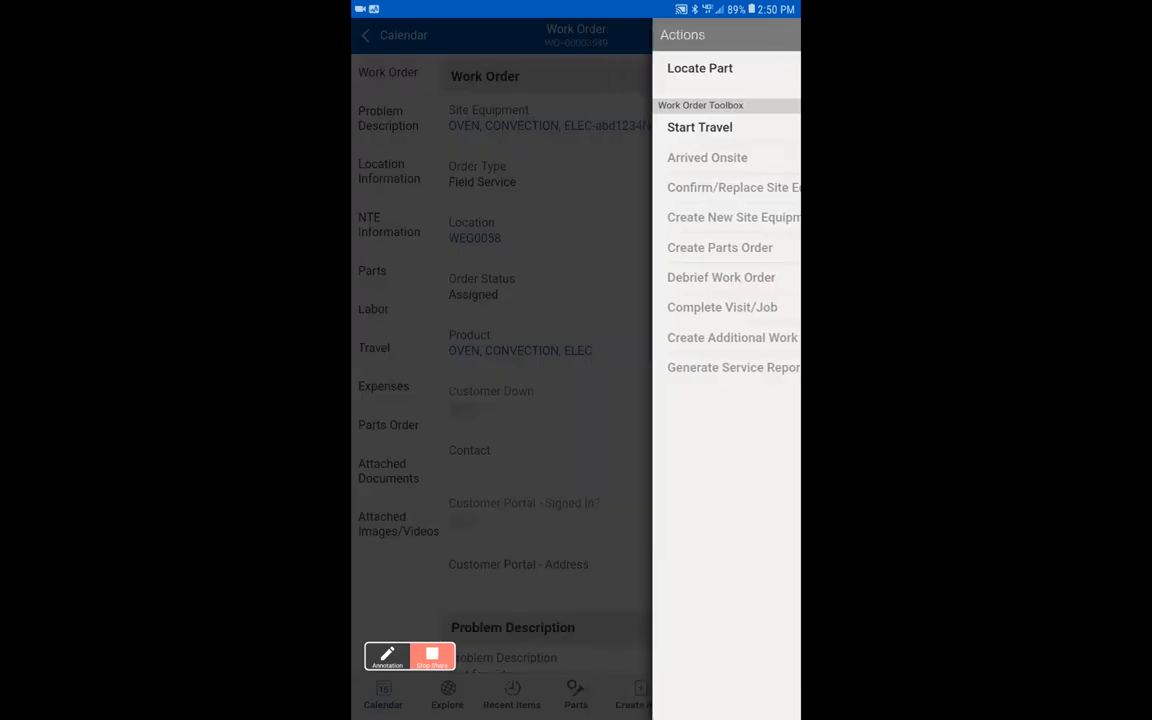
pyautogui.click(700, 128)
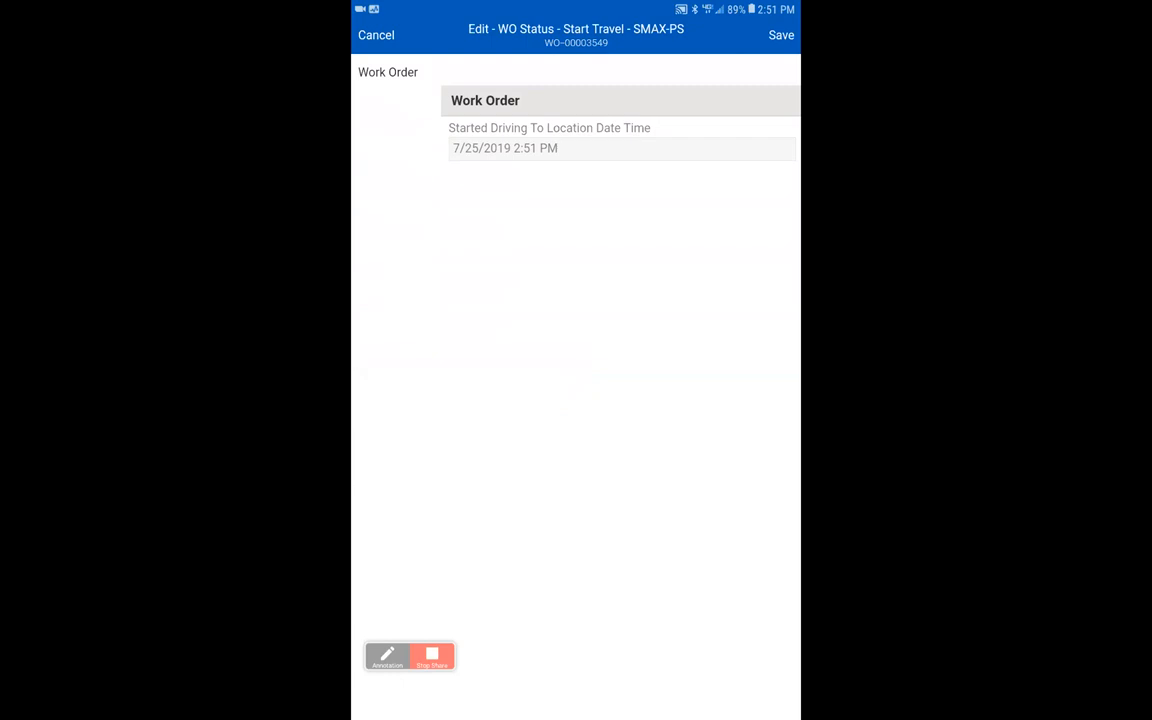
pyautogui.click(780, 36)
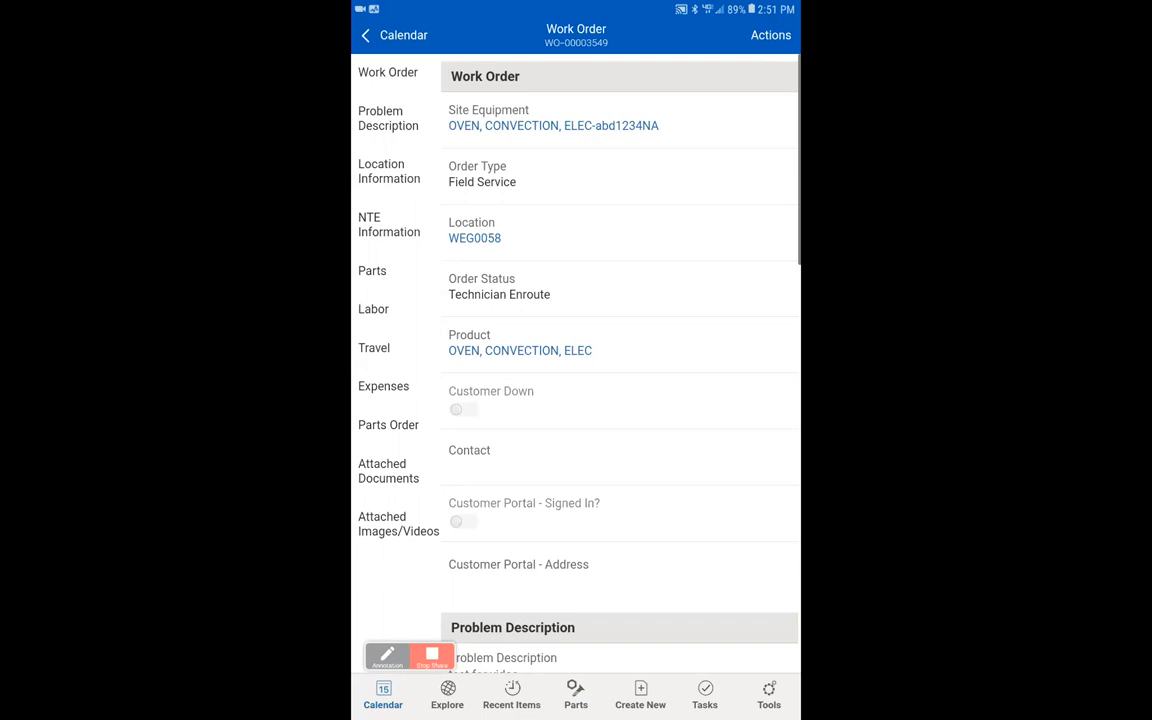
# Record Arrived Onsite with start time correct Yes and Customer Portal signed in, then save
pyautogui.click(770, 36)
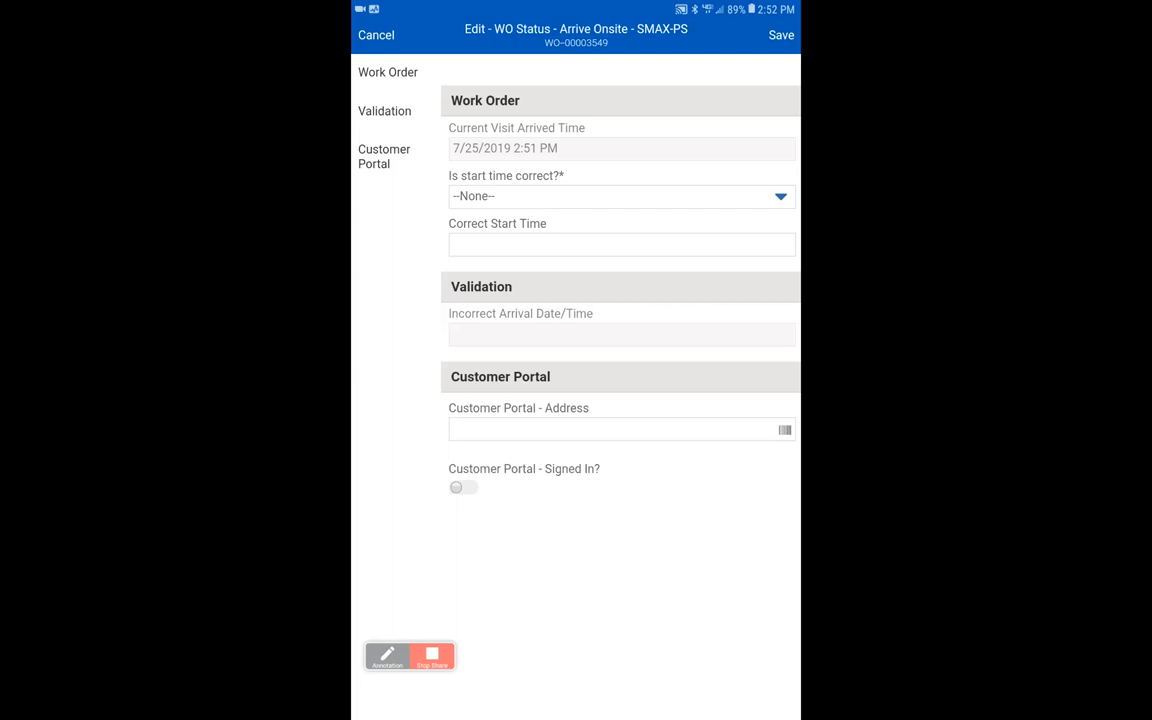
pyautogui.click(620, 196)
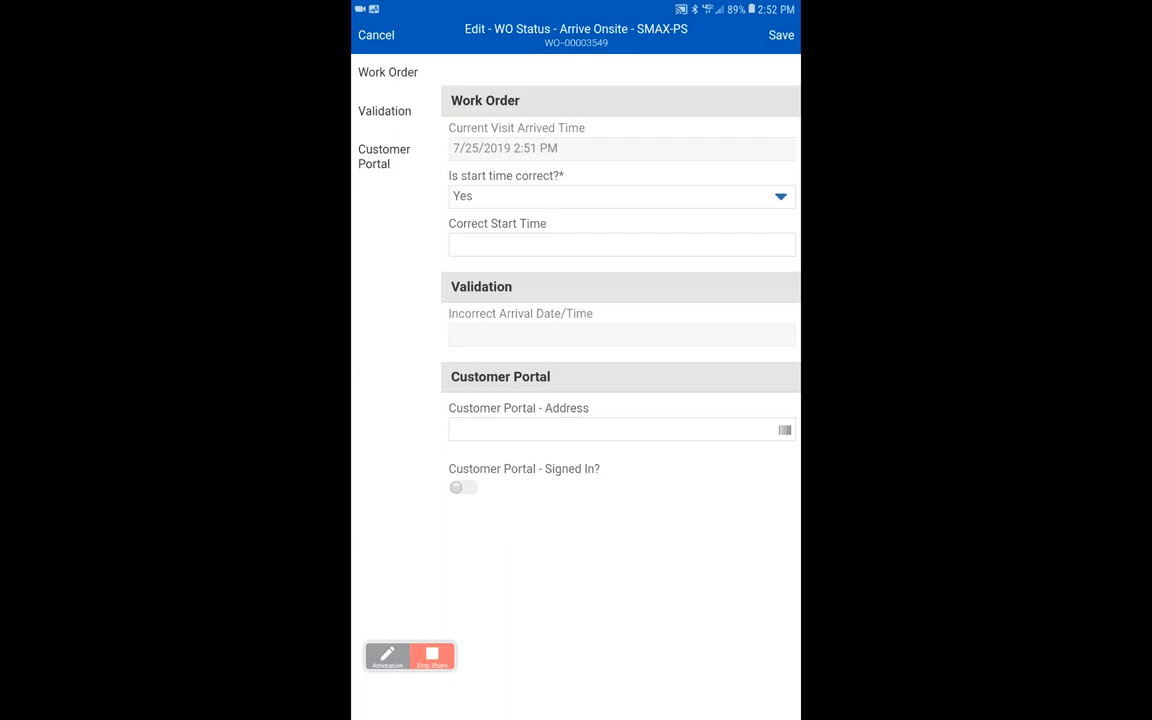
pyautogui.click(464, 488)
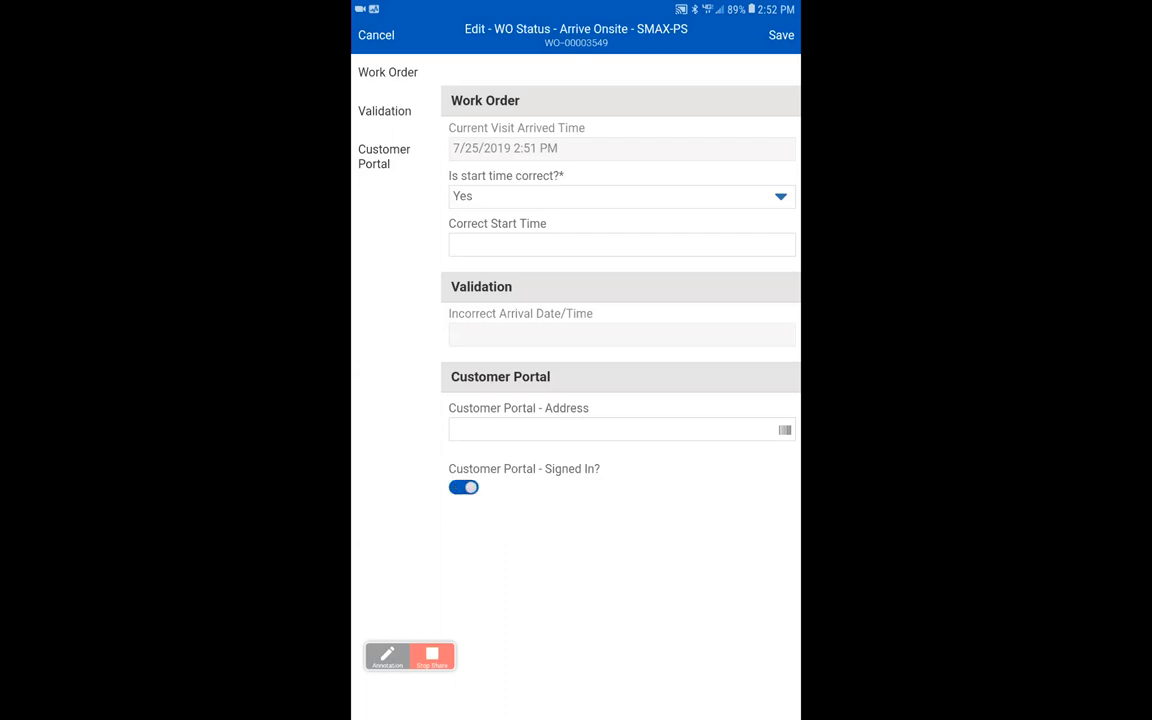
pyautogui.click(780, 36)
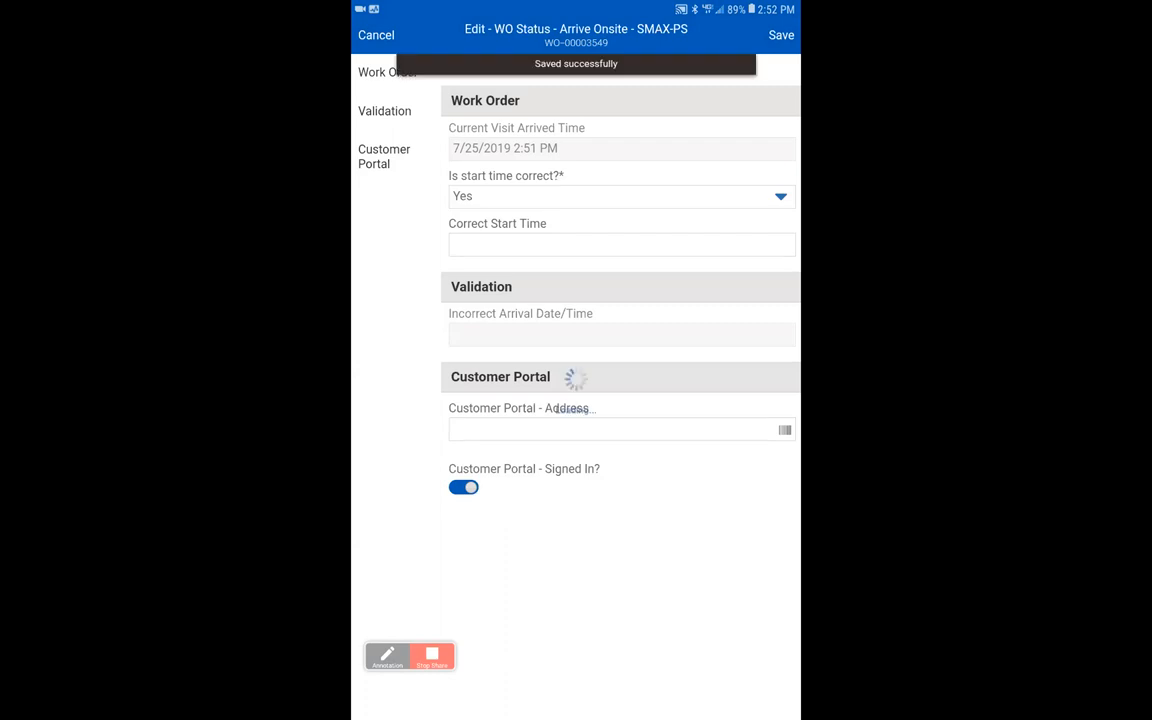
pyautogui.click(780, 36)
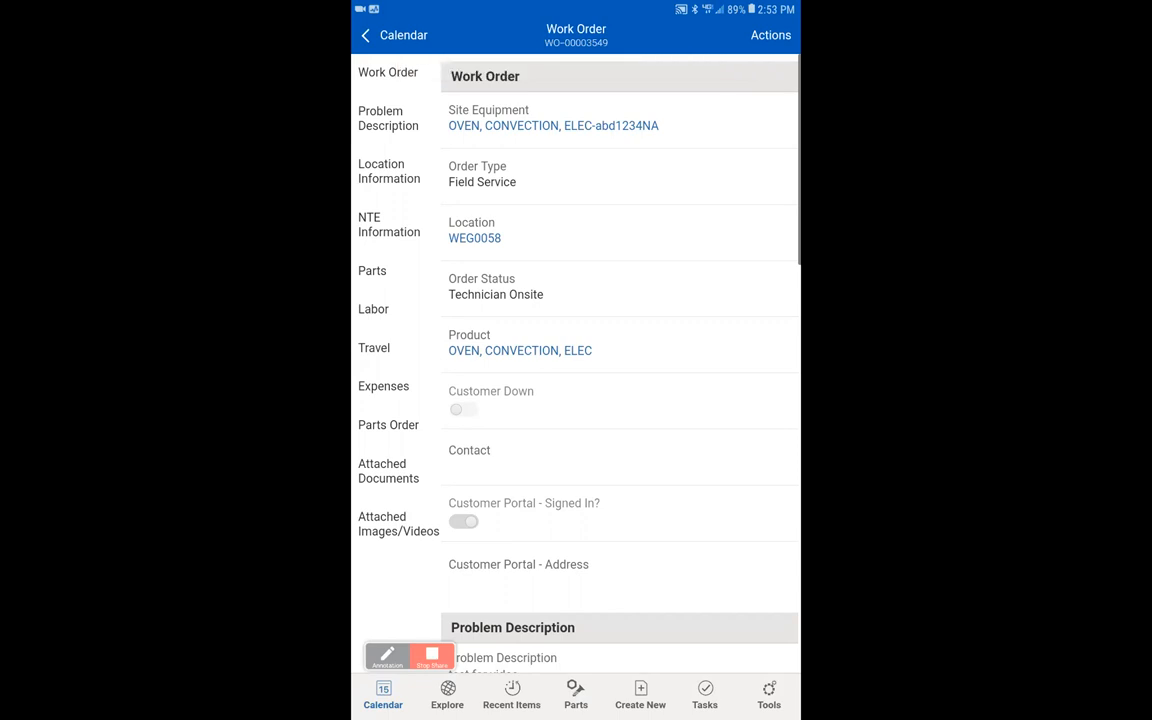
# Confirm site equipment OVEN, CONVECTION, ELEC-abd1234NA as correct and save
pyautogui.click(770, 36)
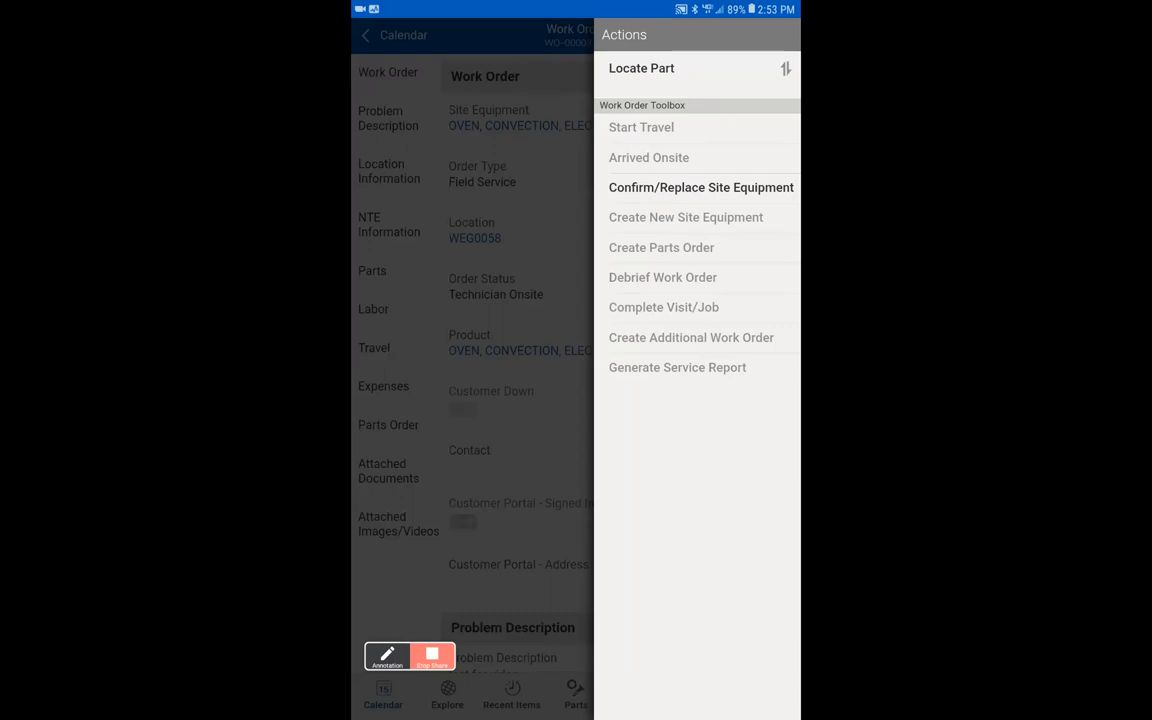
pyautogui.click(700, 188)
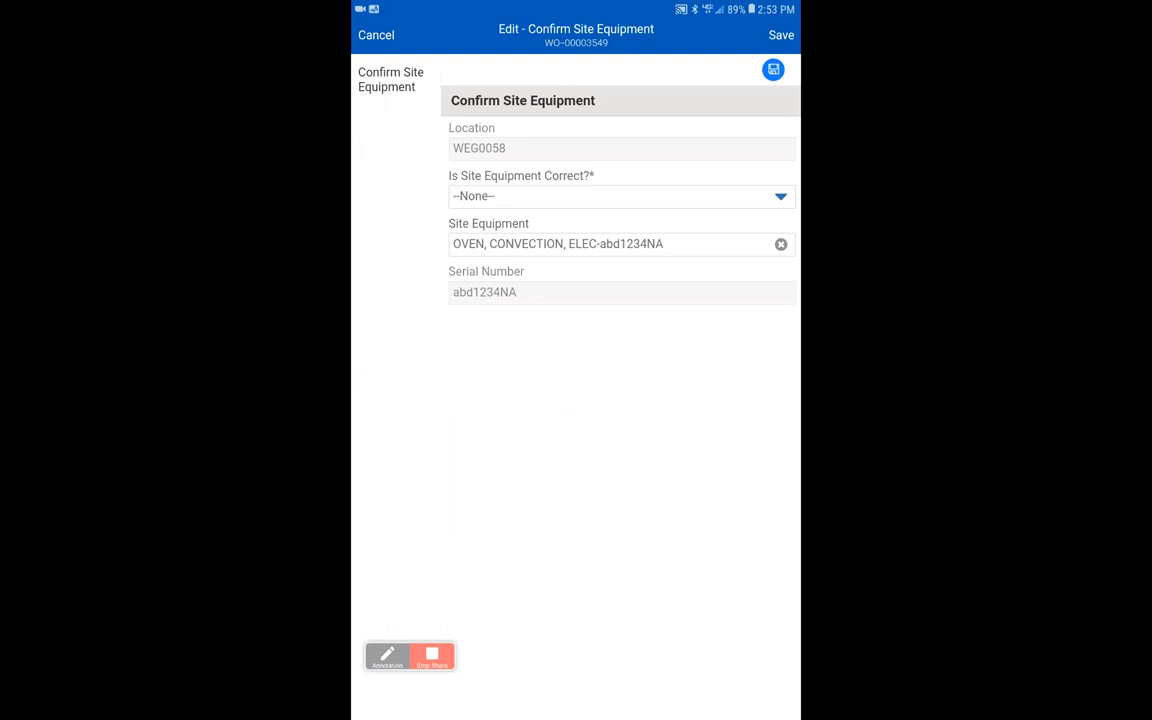
pyautogui.click(620, 196)
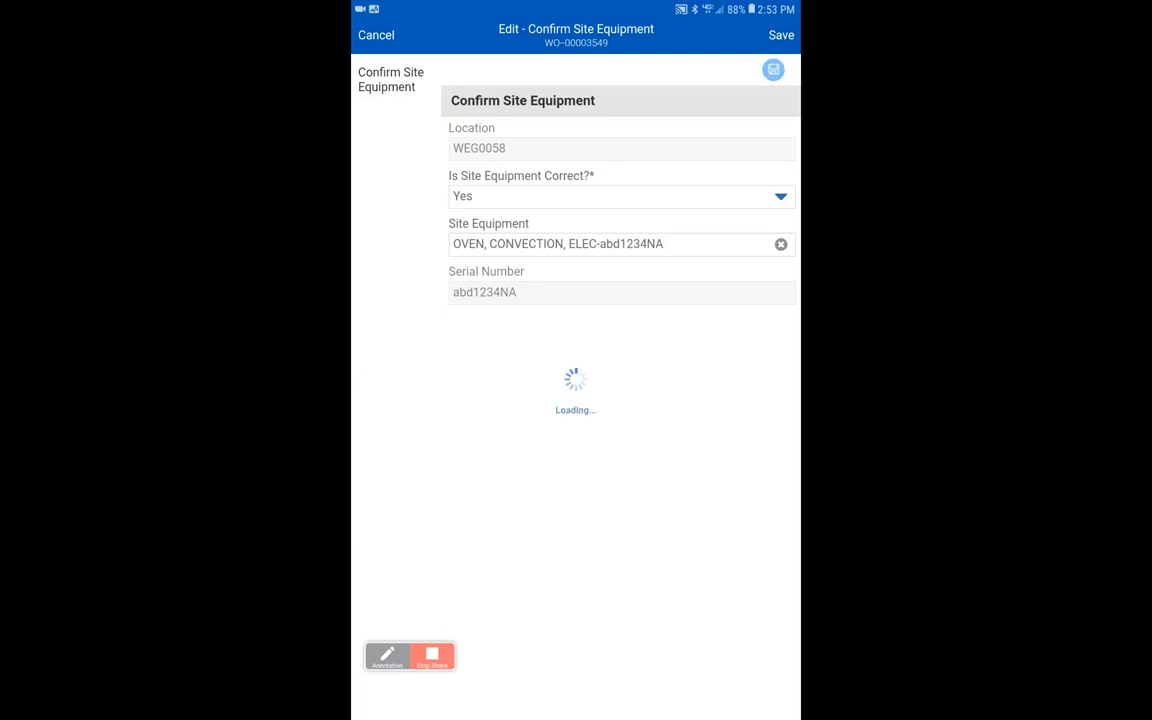
pyautogui.click(780, 36)
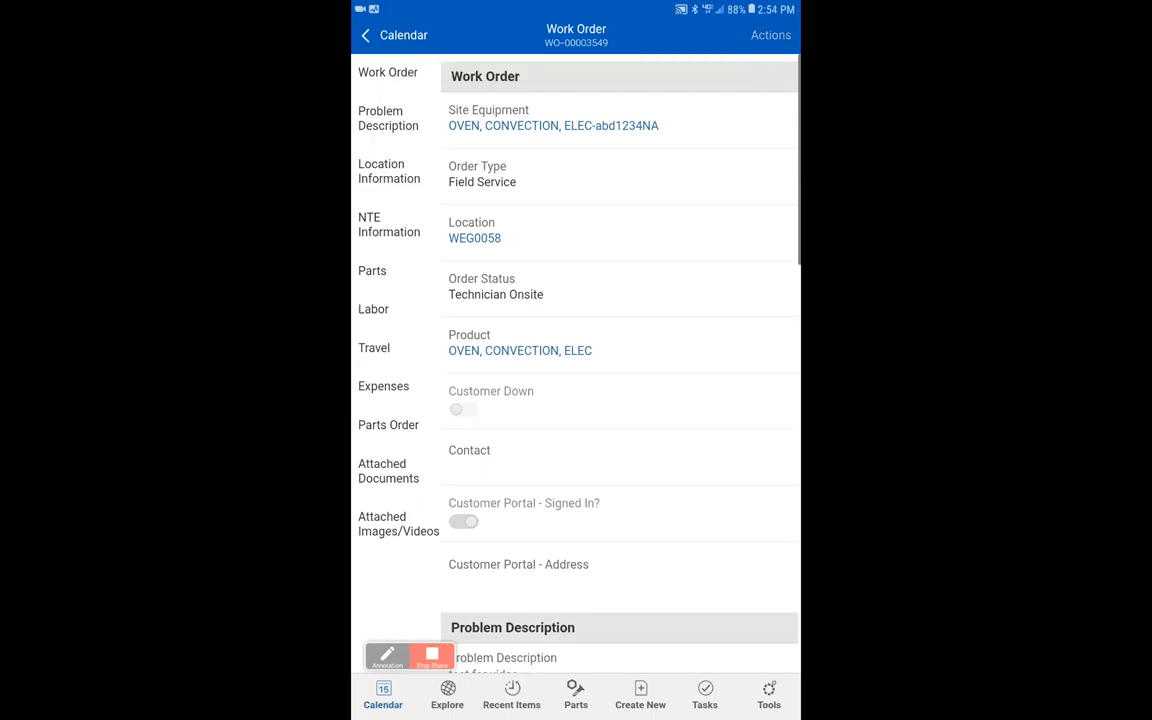
# Open Debrief Work Order and bring the Parts, Labor and Travel sections into view
pyautogui.click(770, 36)
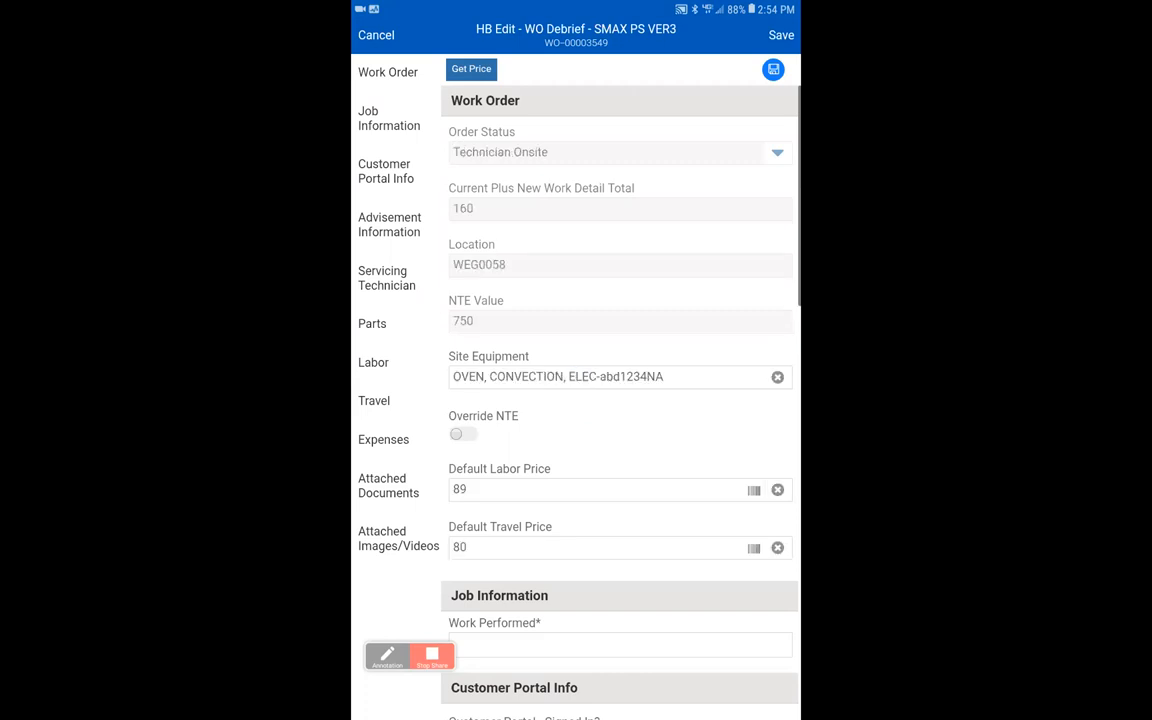
pyautogui.scroll(-3)
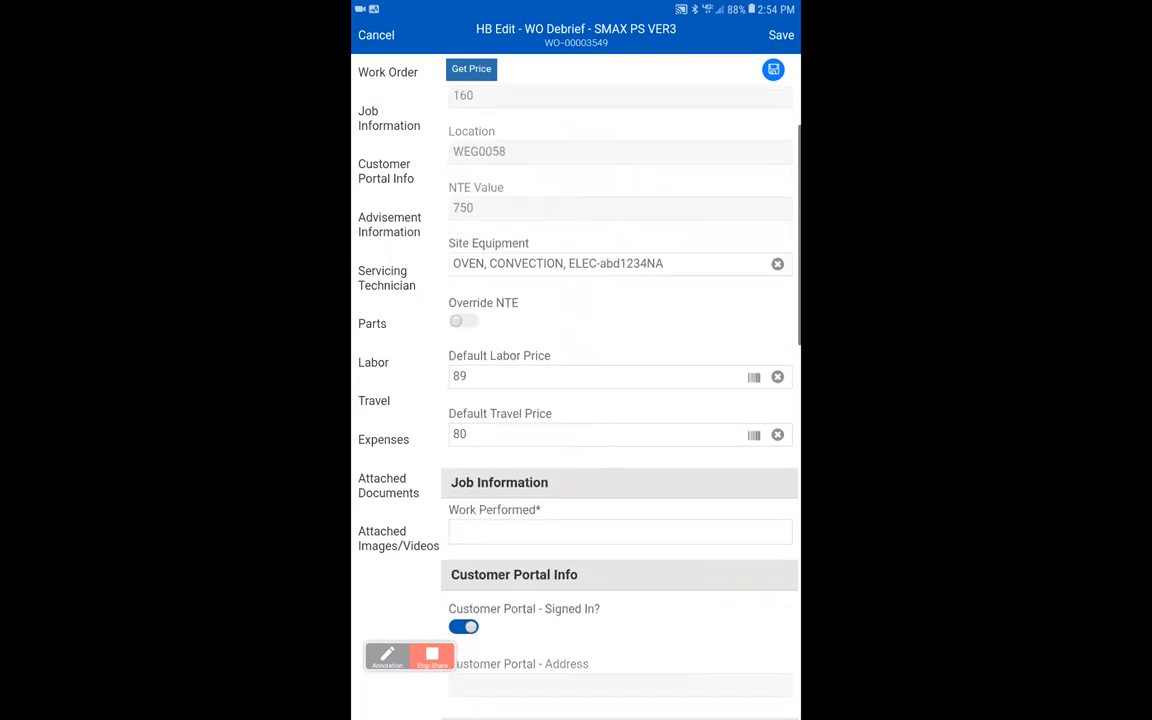
pyautogui.scroll(-3)
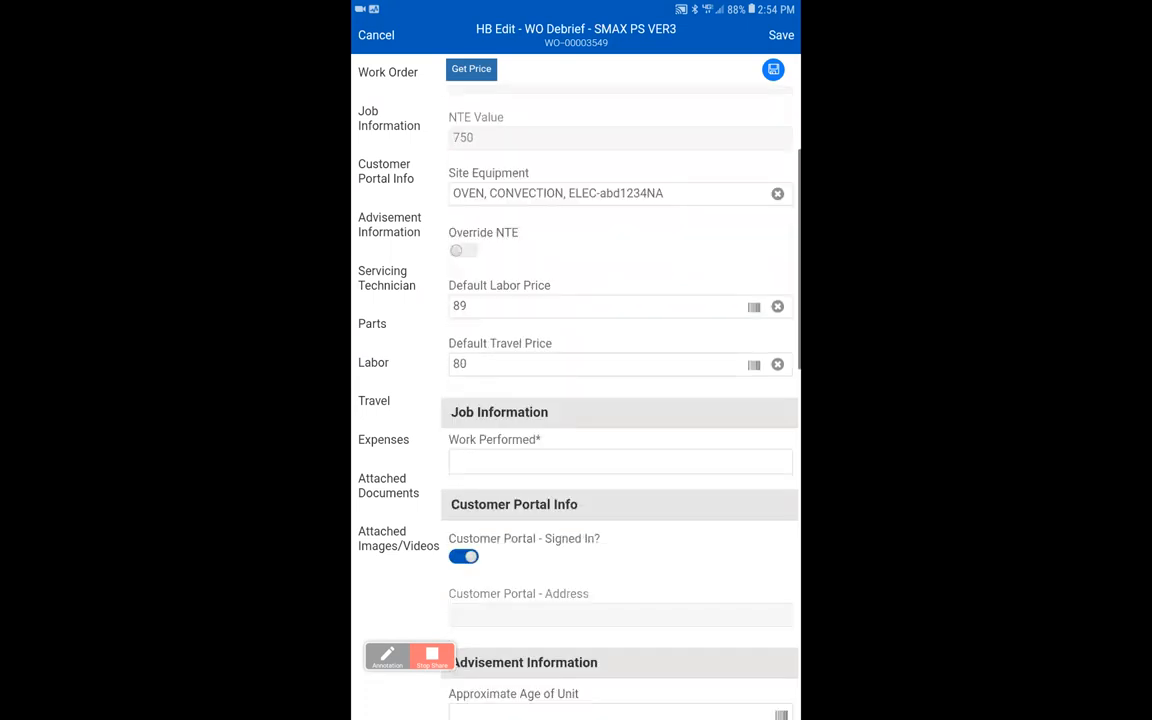
pyautogui.scroll(-3)
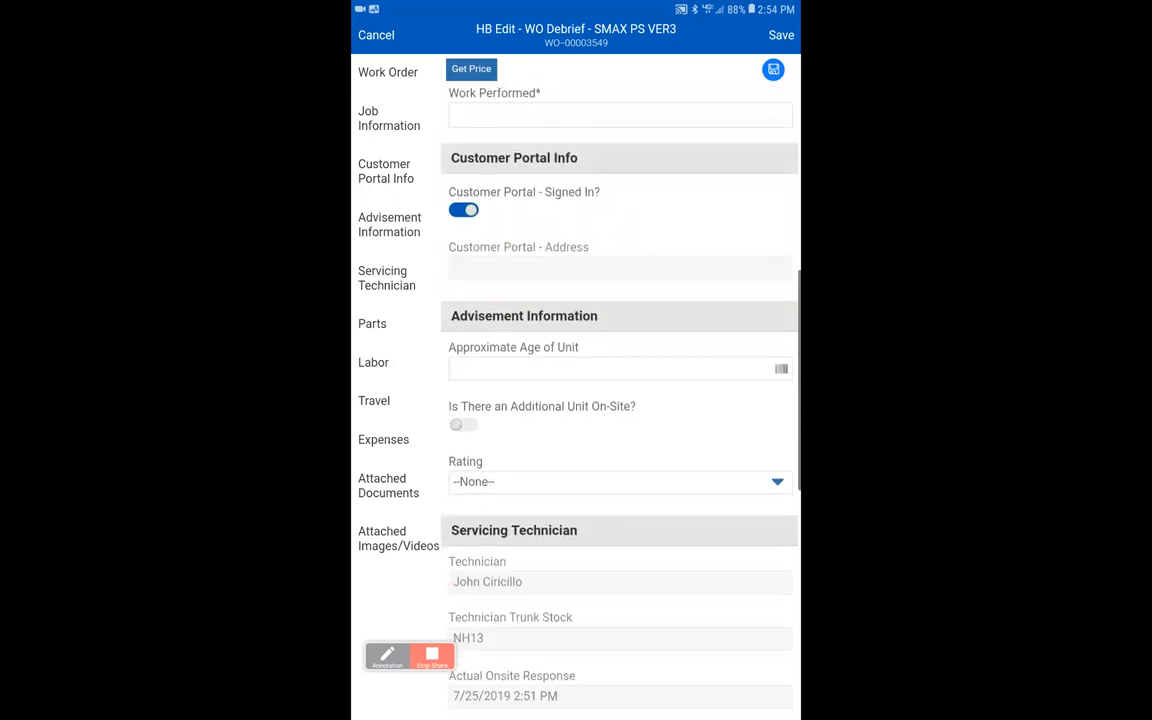
pyautogui.scroll(-3)
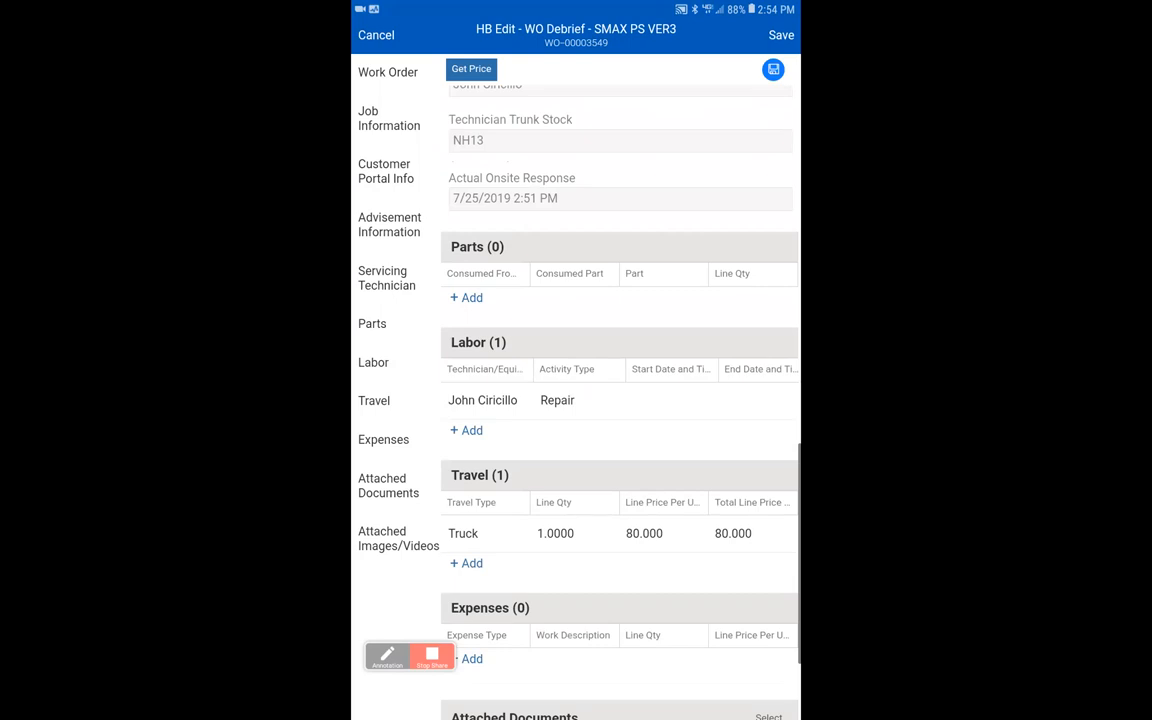
# Add a new Parts line and browse the NH13 trunk stock in the Consumed Part lookup
pyautogui.click(466, 296)
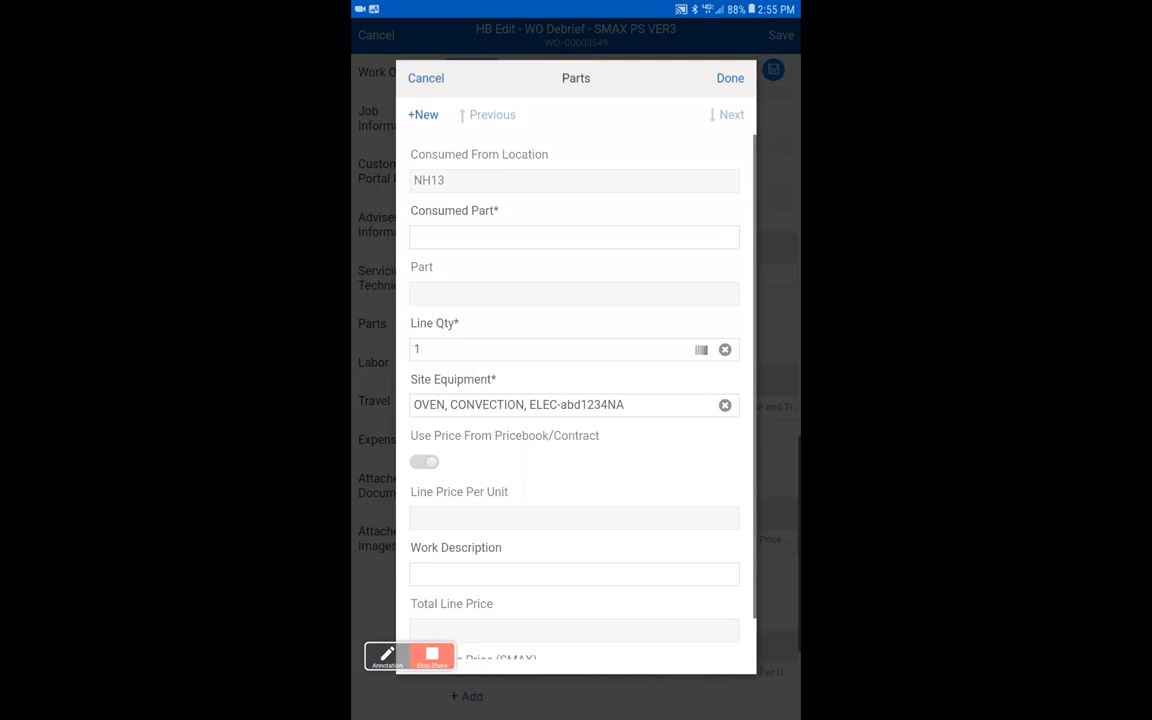
pyautogui.click(574, 236)
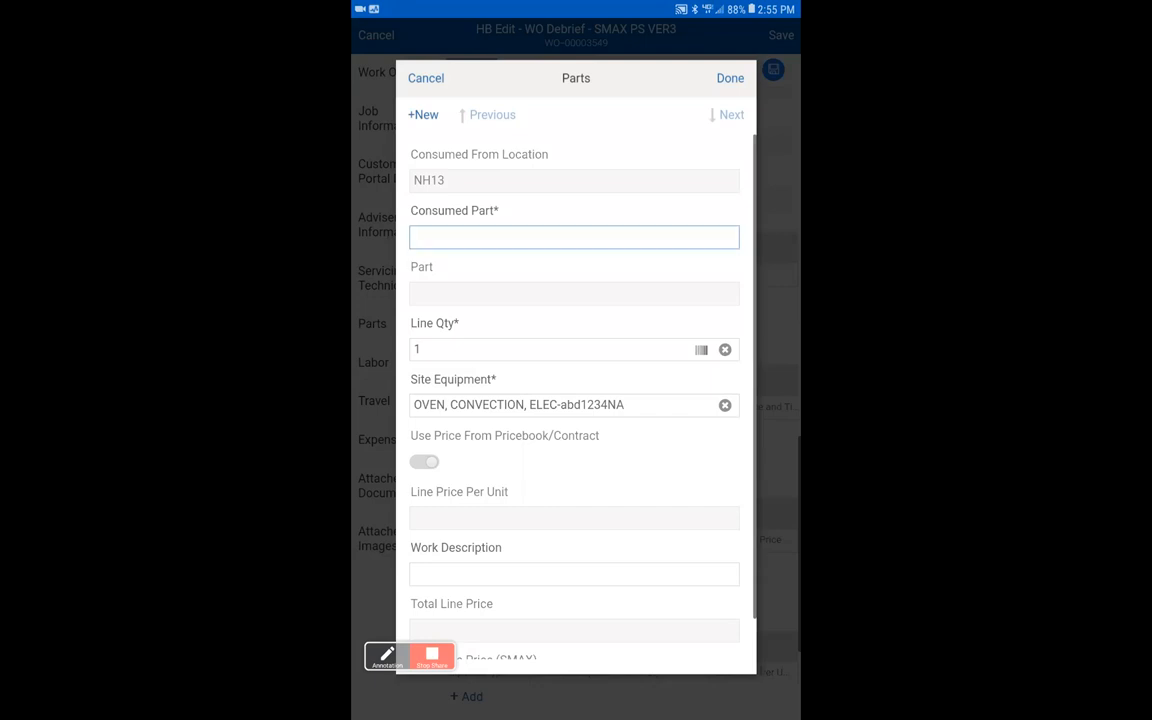
pyautogui.click(574, 236)
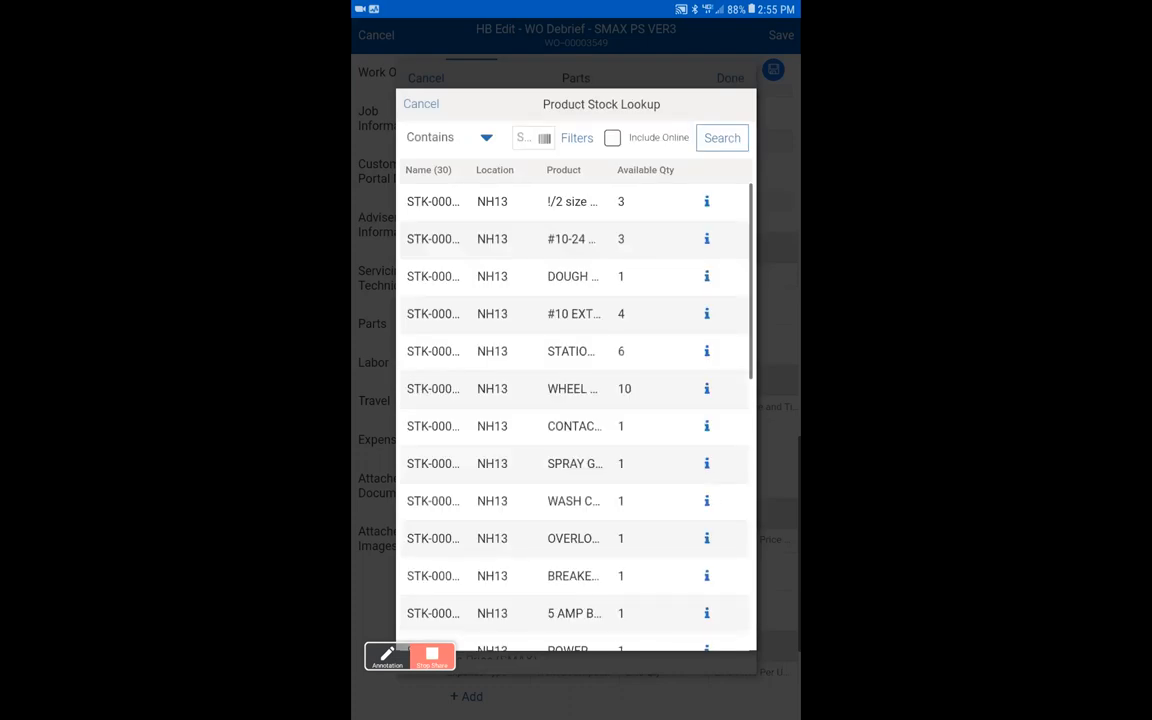
pyautogui.scroll(-3)
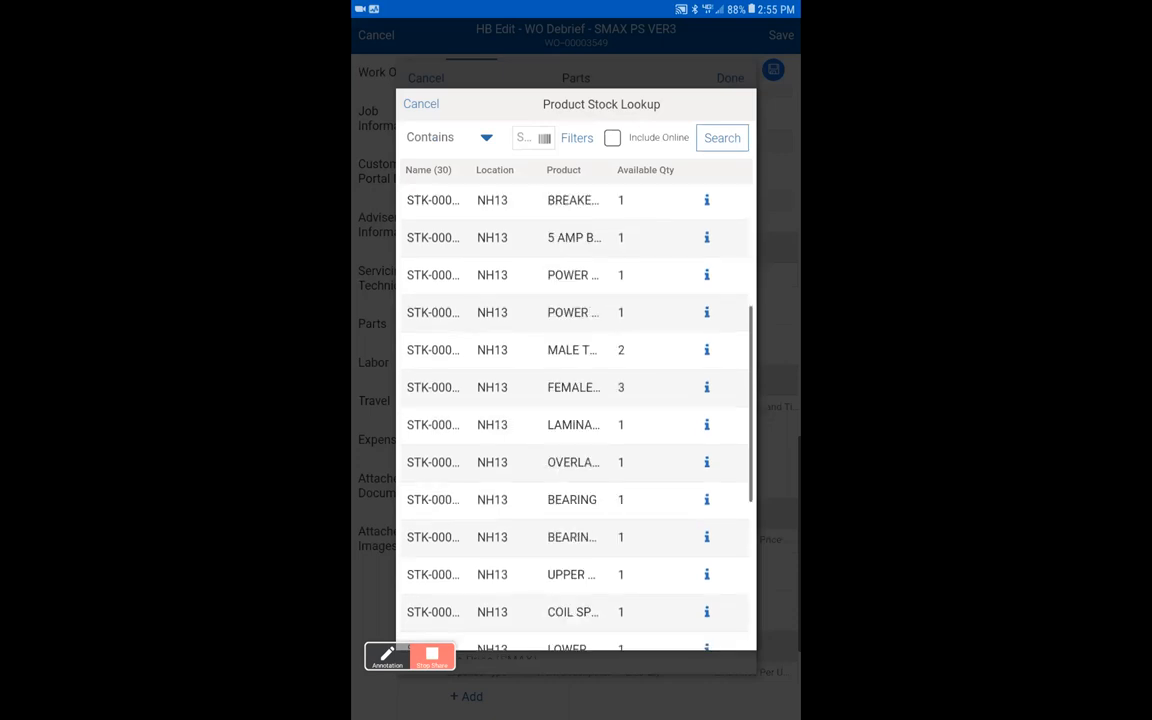
pyautogui.scroll(3)
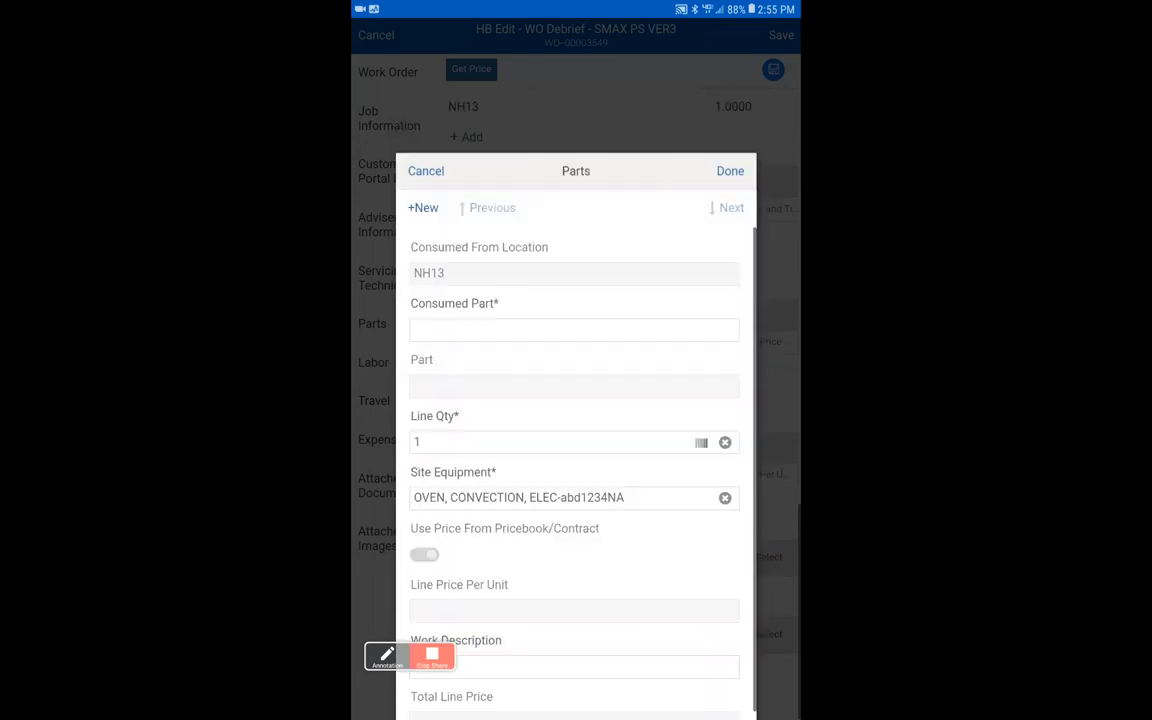
# Choose the #10-24 X 1/4 HWHCS-SS screw from NH13 stock and set the line quantity to 3
pyautogui.click(574, 328)
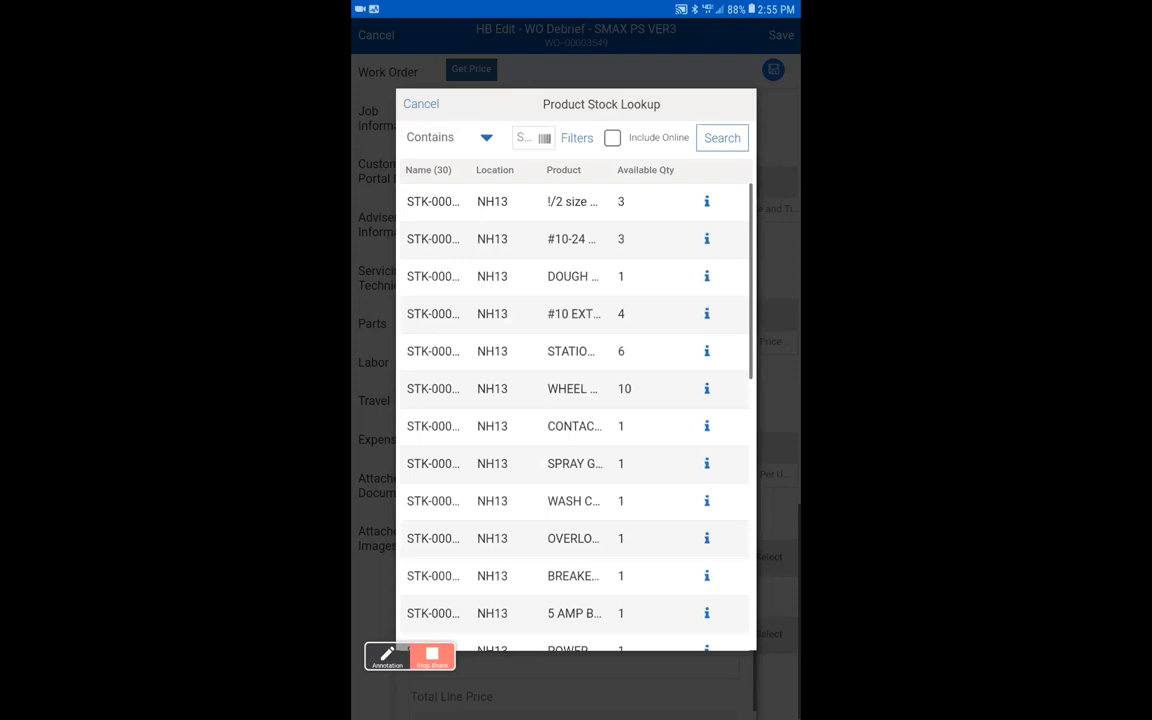
pyautogui.click(572, 240)
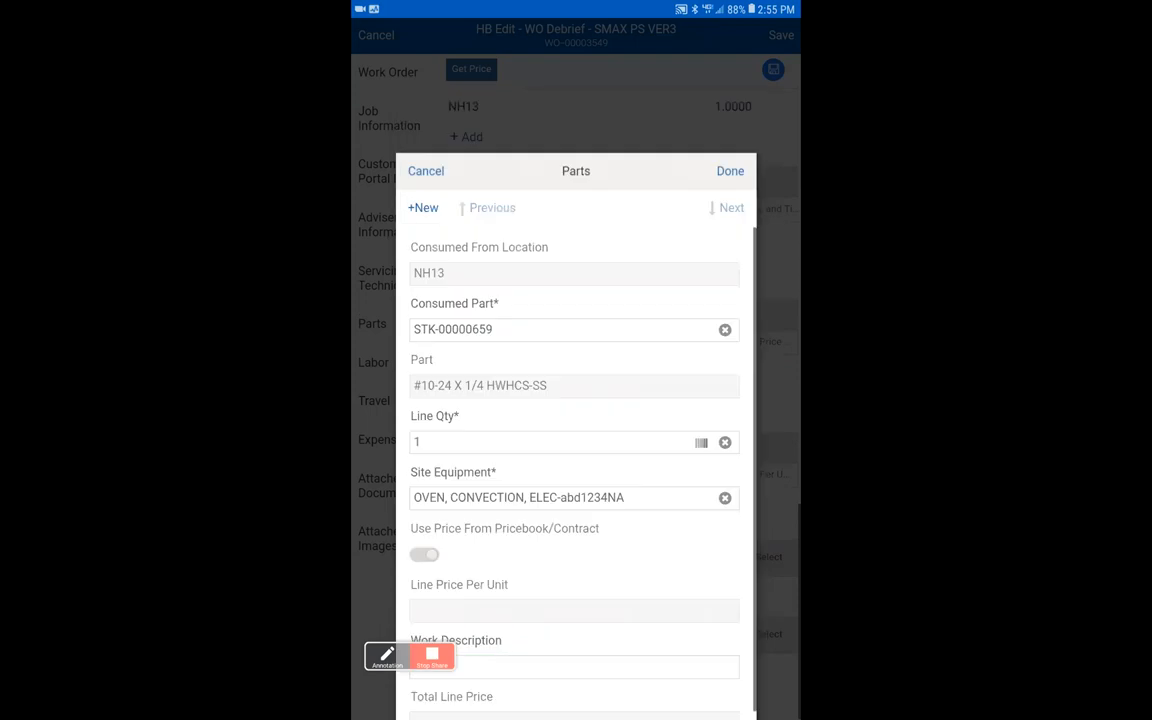
pyautogui.scroll(-3)
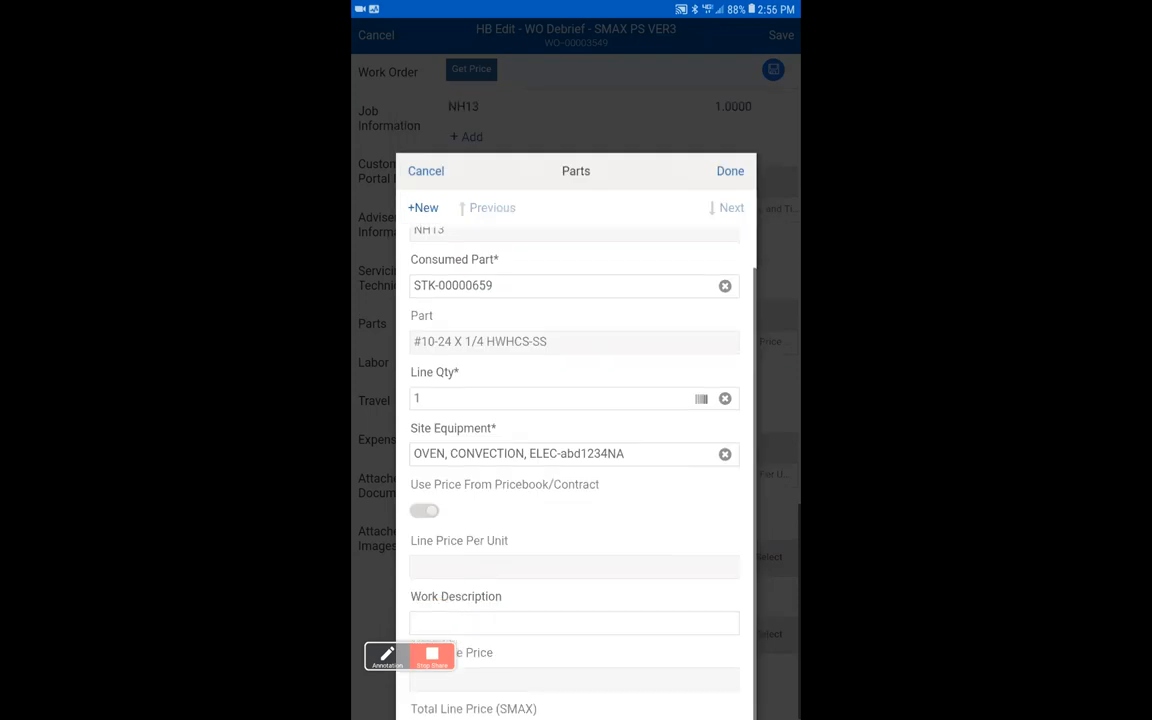
pyautogui.click(560, 398)
pyautogui.write('3')
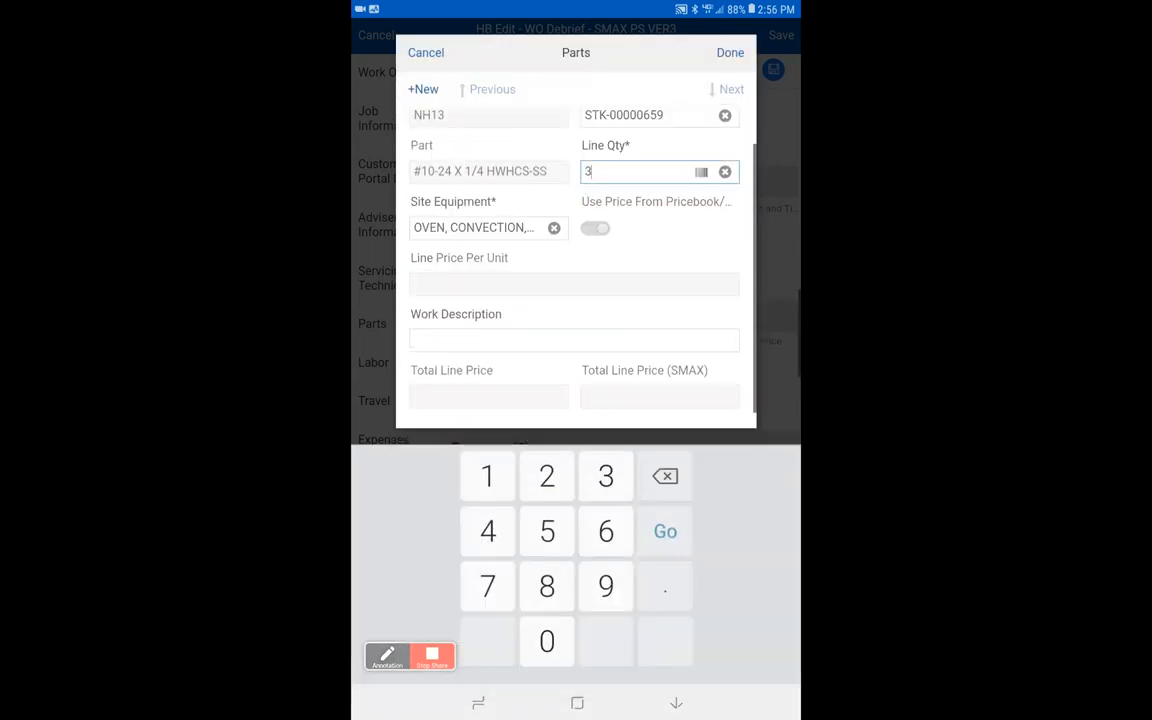
pyautogui.click(424, 52)
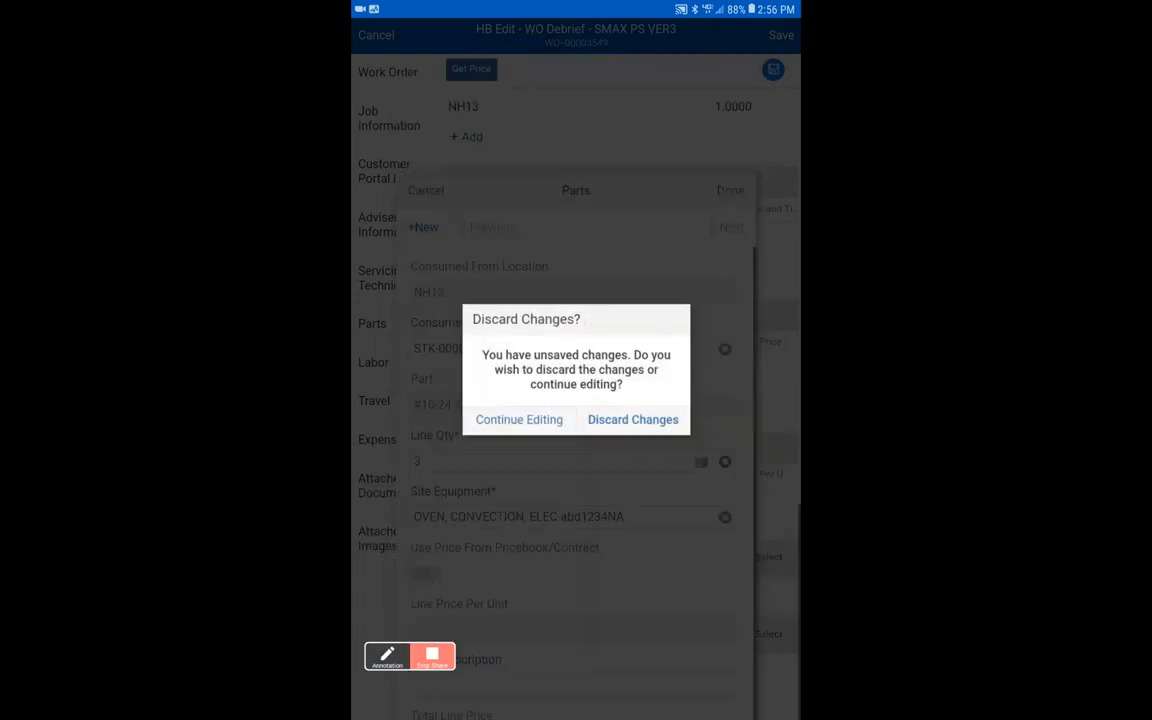
pyautogui.click(518, 420)
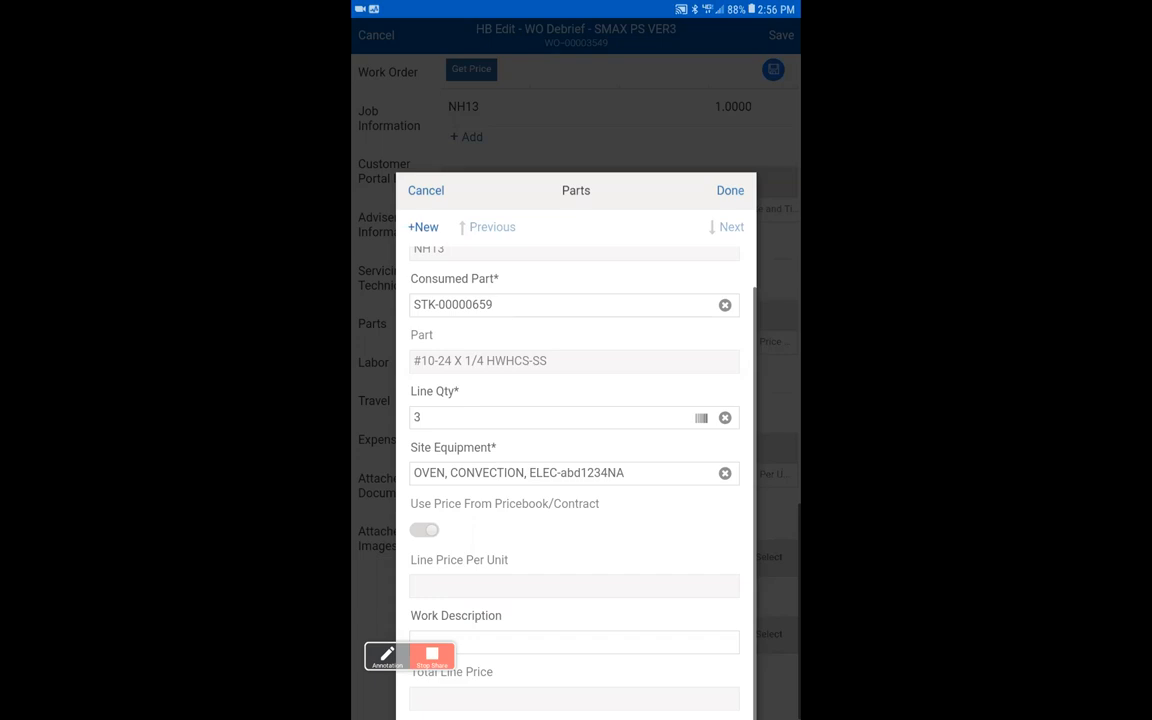
# Finish the part line STK-00000659 and return to the Job Information section
pyautogui.scroll(3)
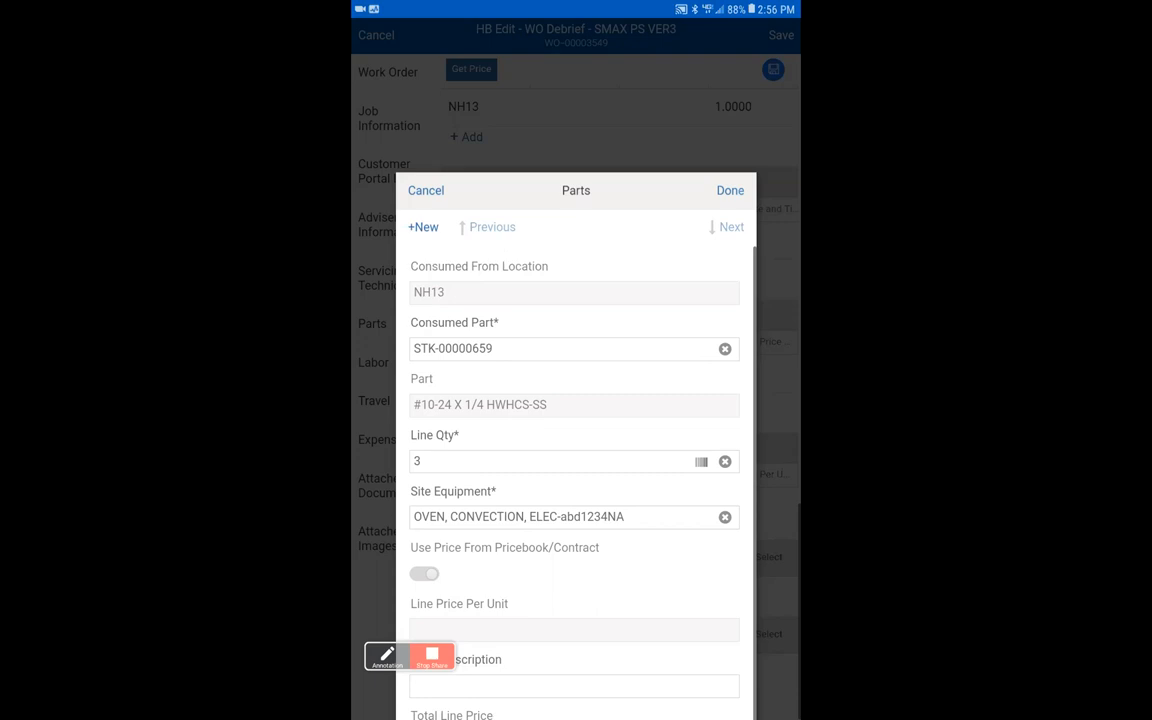
pyautogui.click(730, 190)
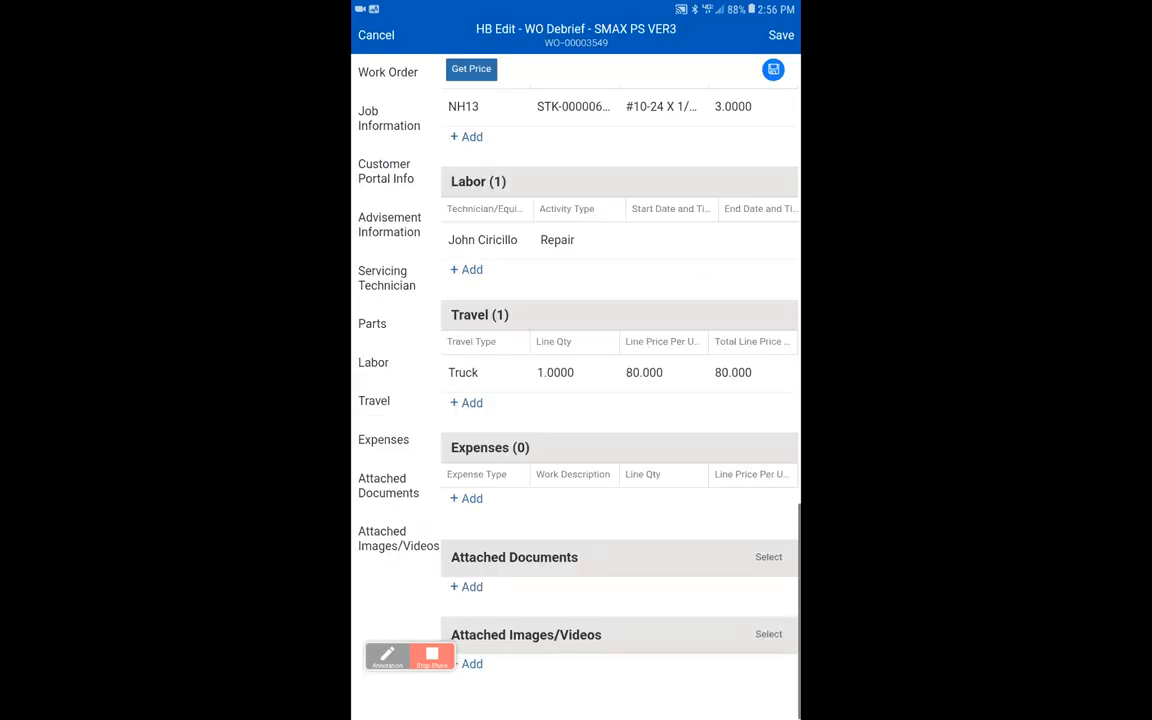
pyautogui.scroll(3)
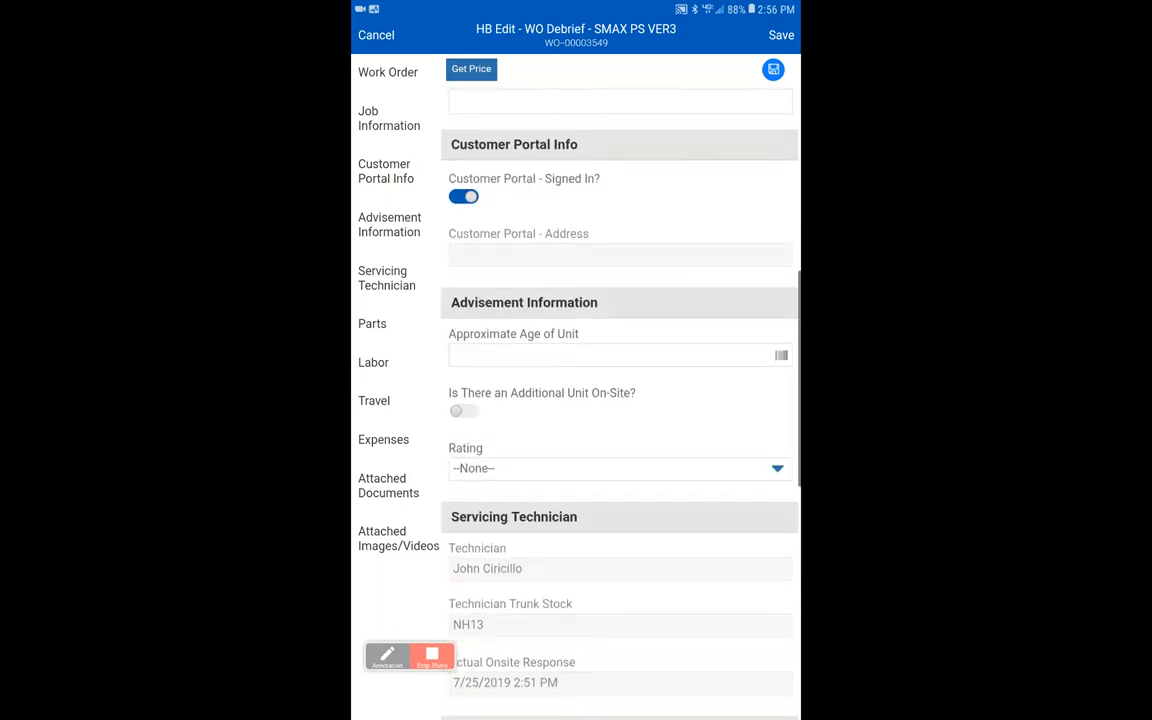
pyautogui.scroll(3)
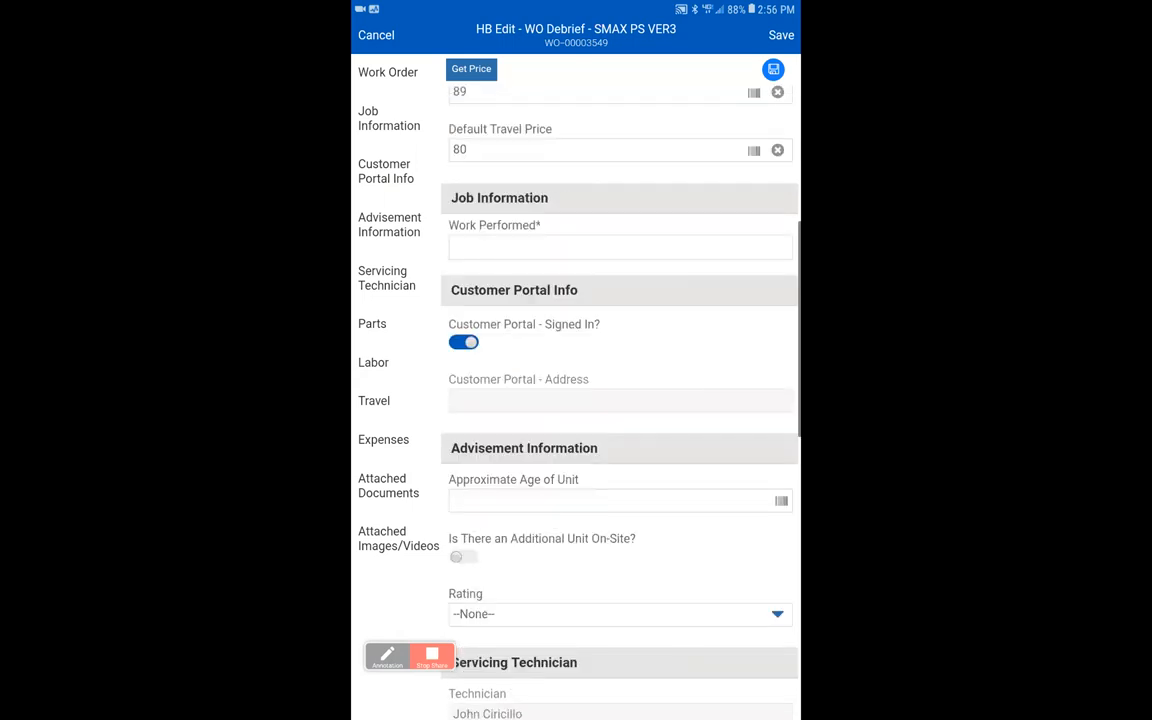
pyautogui.scroll(3)
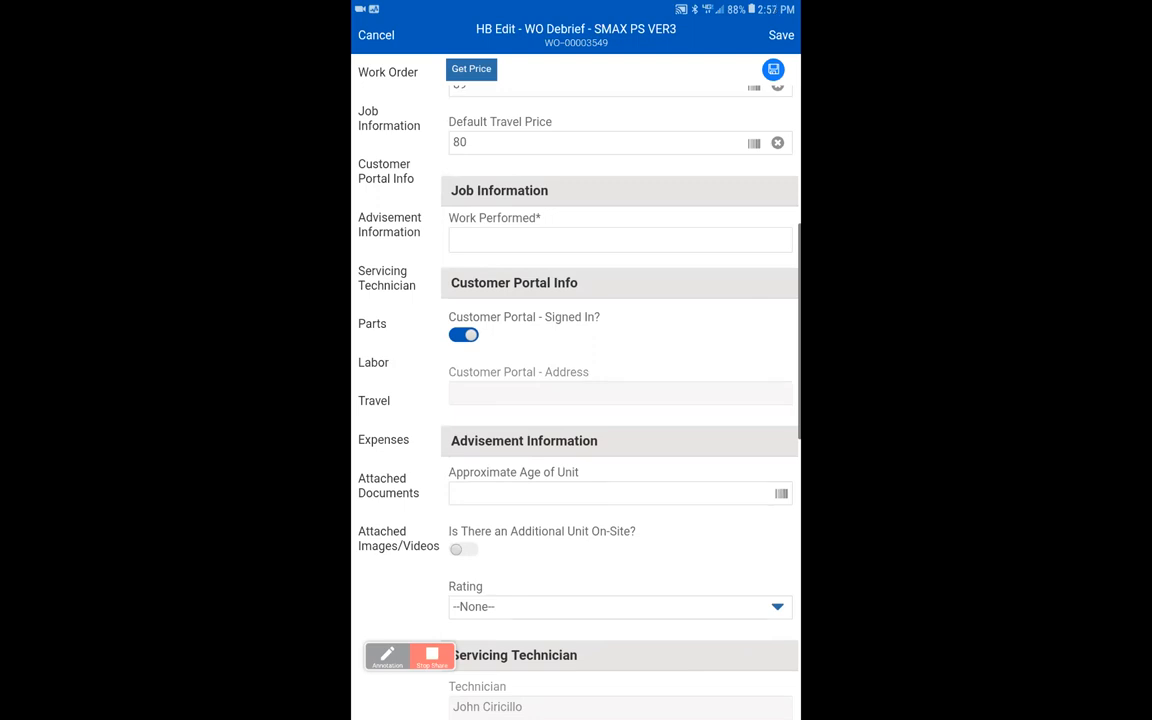
# Enter 'Fixed Stuff' as the Work Performed note and update it
pyautogui.click(620, 240)
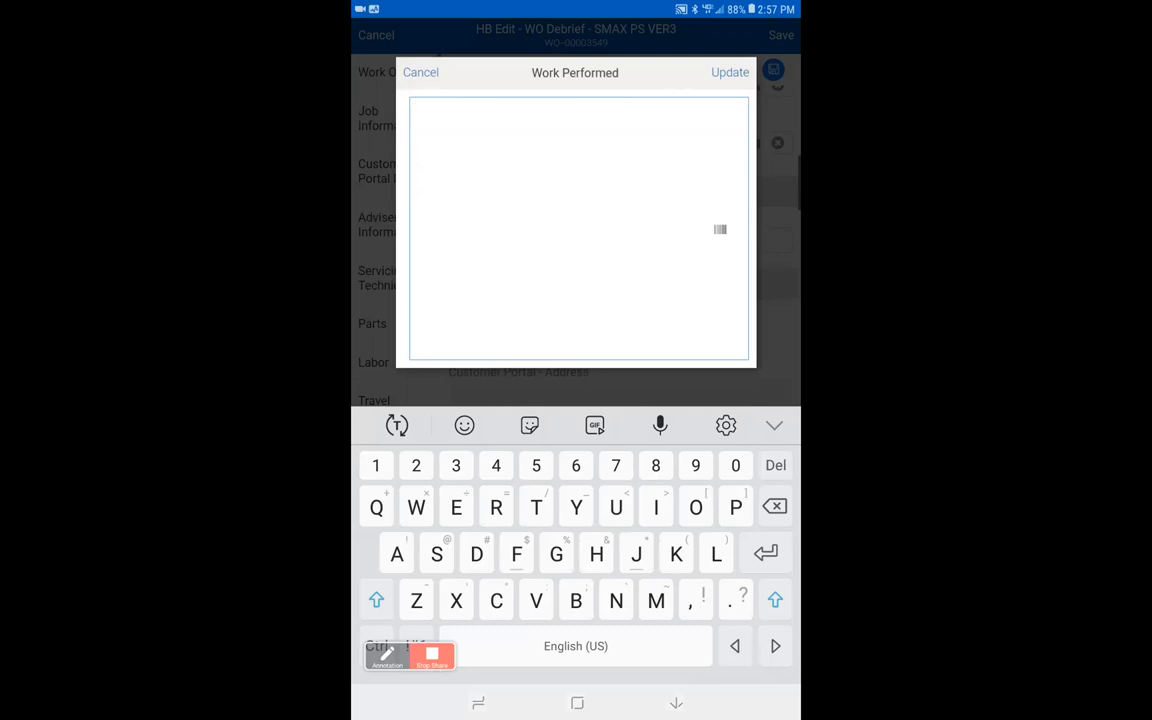
pyautogui.write('Fi')
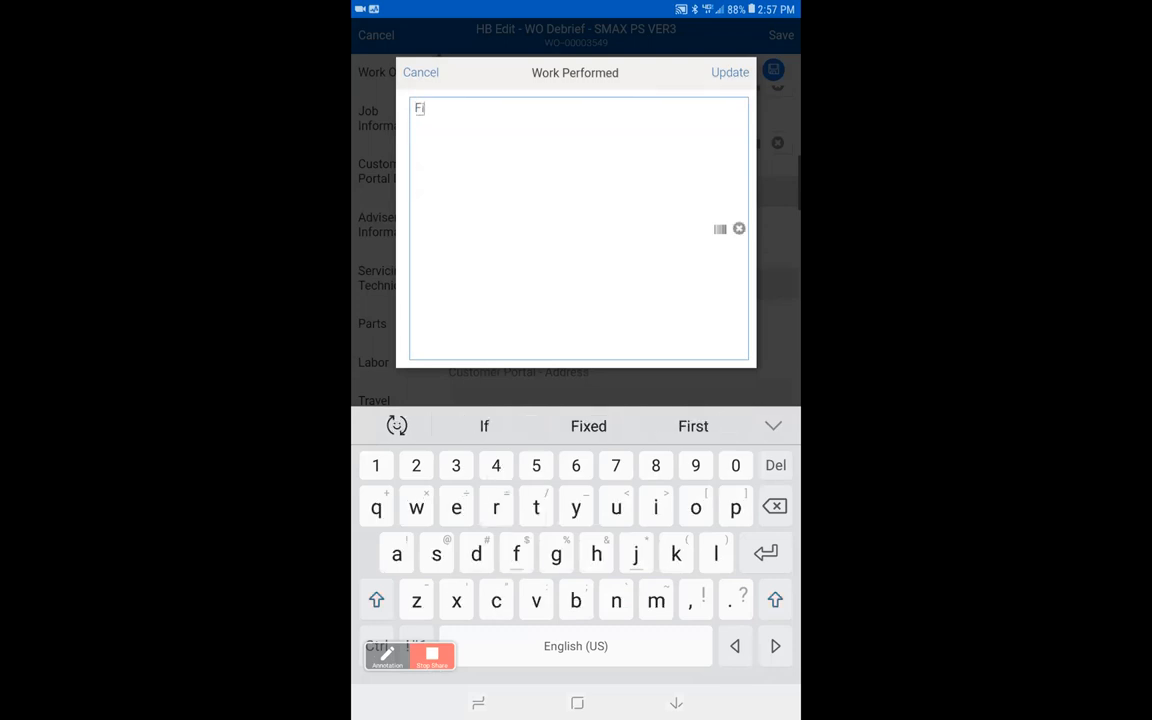
pyautogui.click(588, 426)
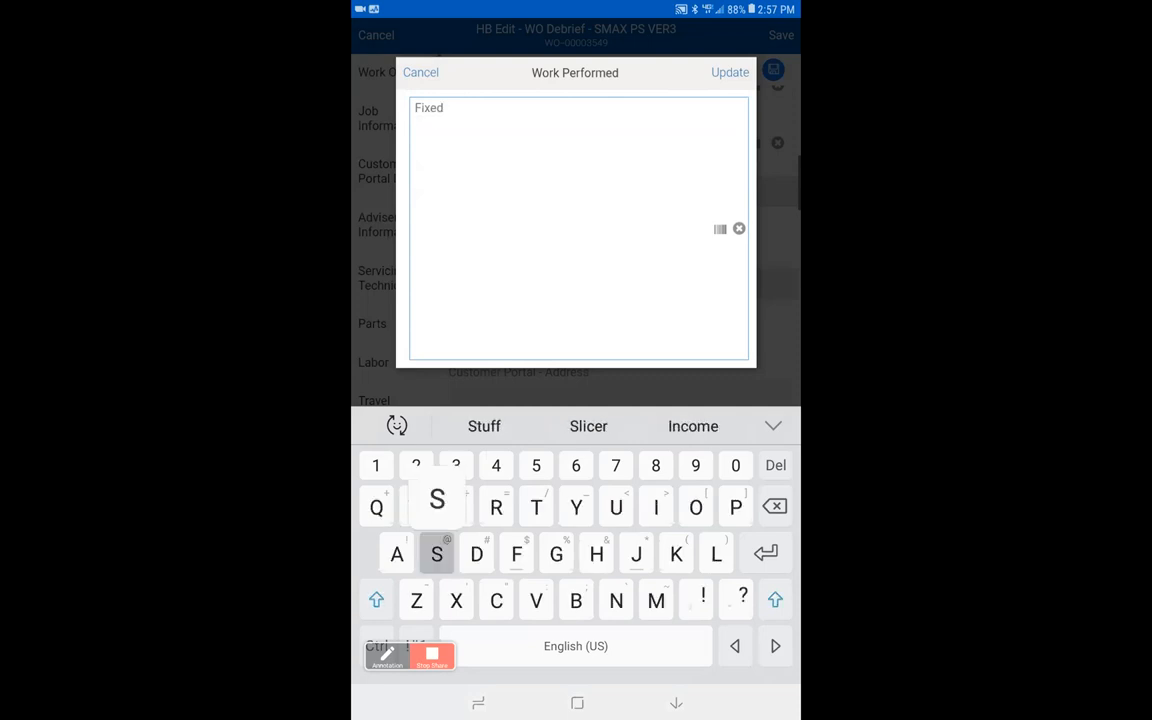
pyautogui.click(484, 426)
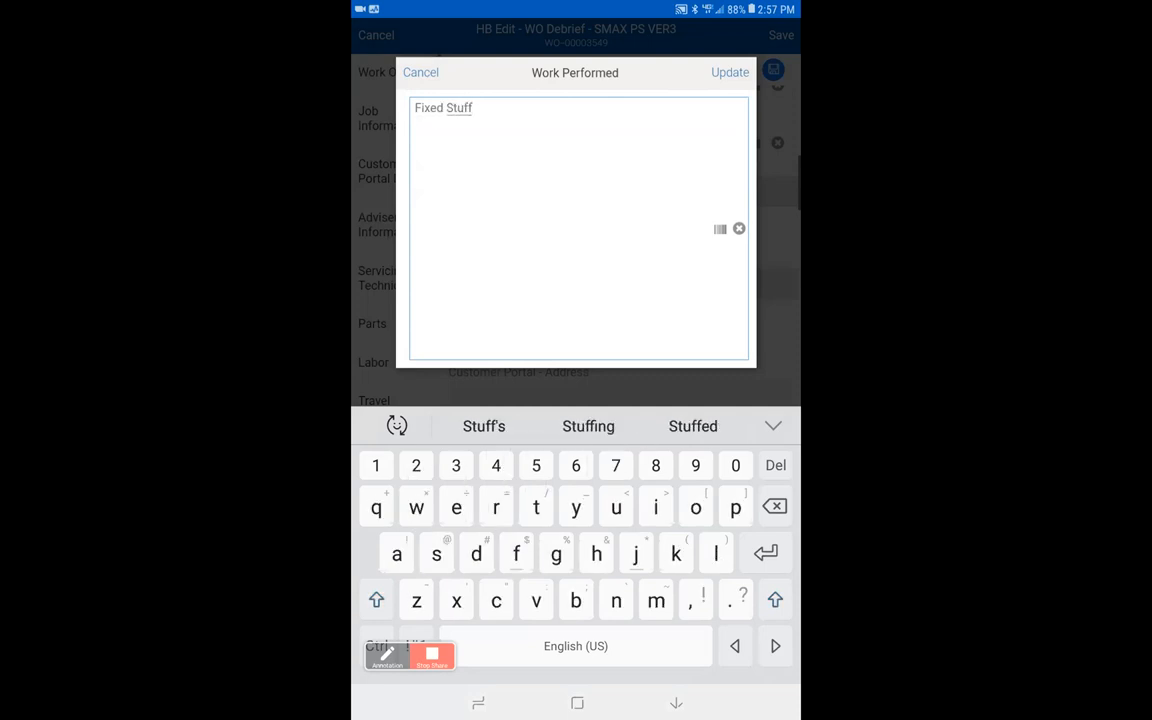
pyautogui.click(728, 72)
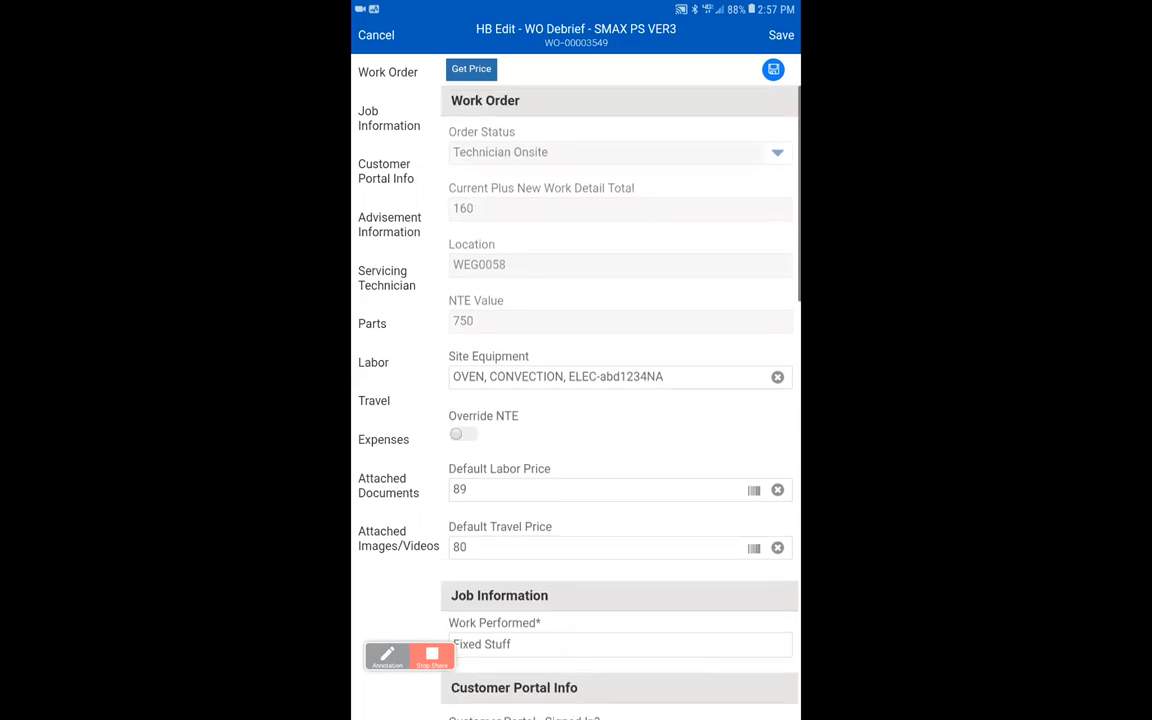
# Switch Override NTE on and back off, leaving it disabled
pyautogui.scroll(3)
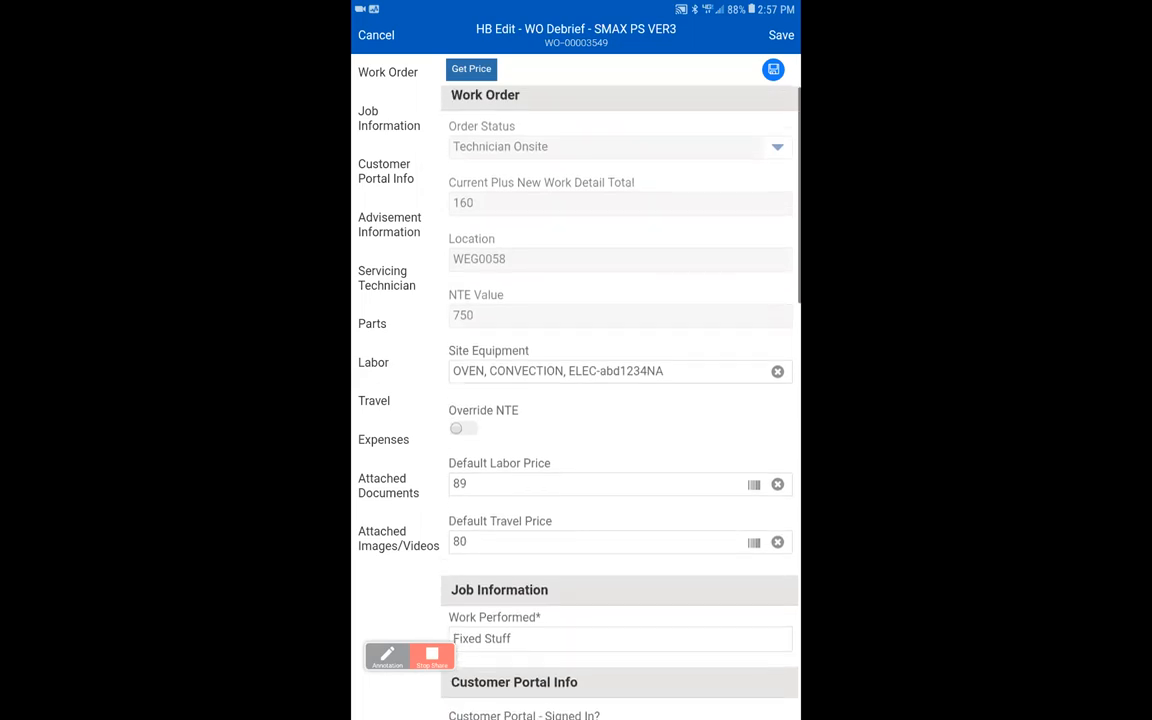
pyautogui.scroll(3)
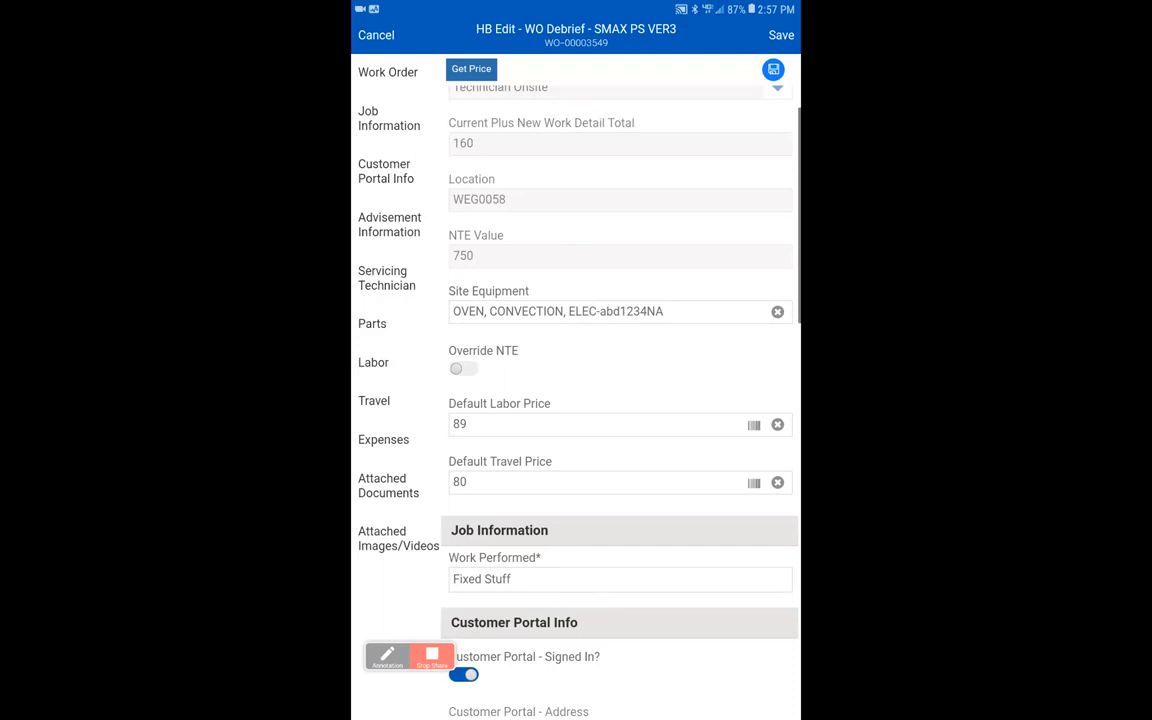
pyautogui.click(464, 368)
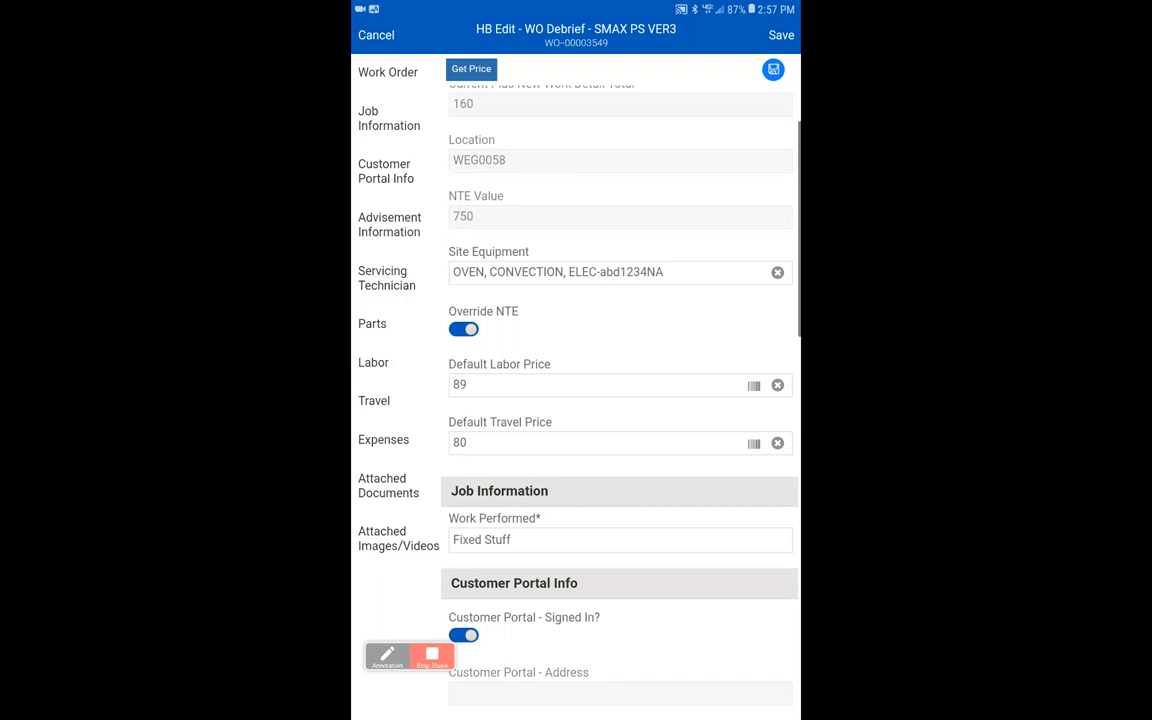
pyautogui.click(464, 328)
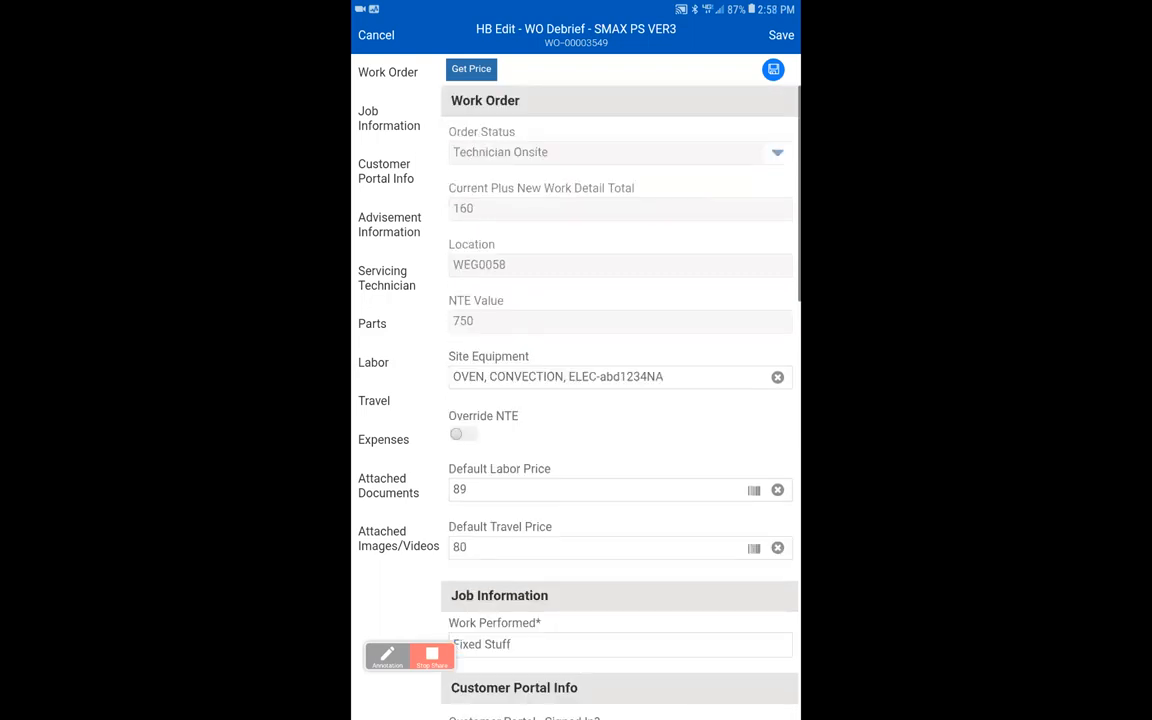
pyautogui.scroll(-3)
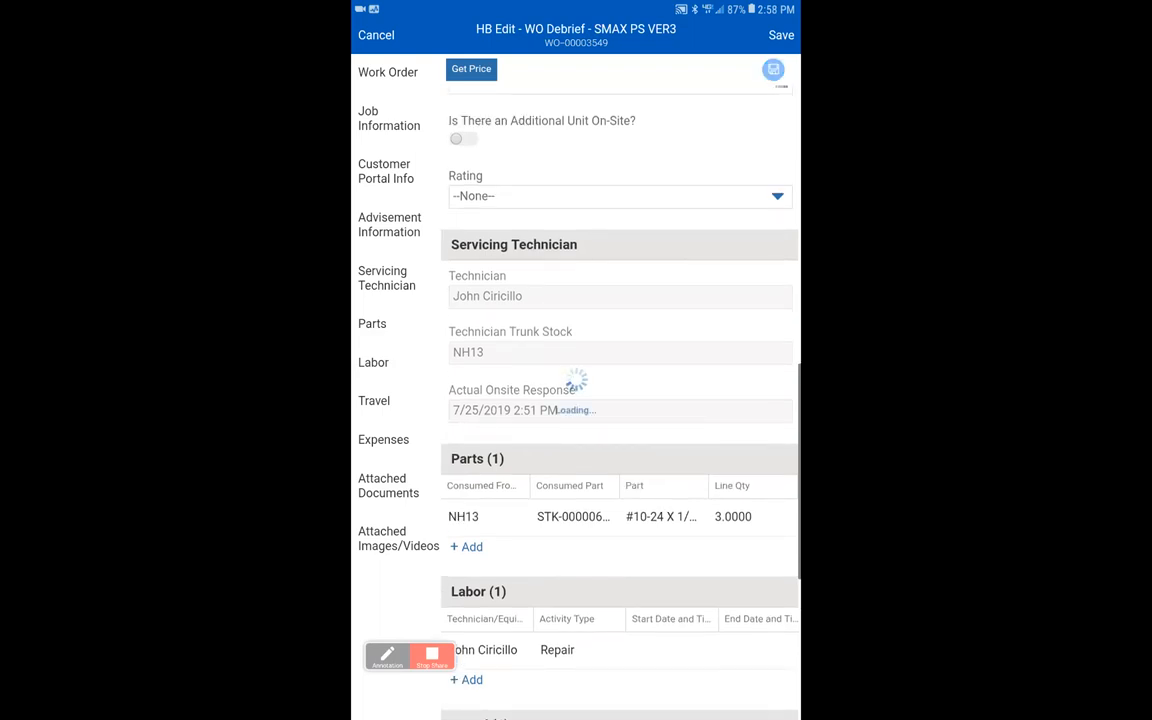
# Save the debrief and review the work order's part, labor and travel lines with NTE totals
pyautogui.click(780, 36)
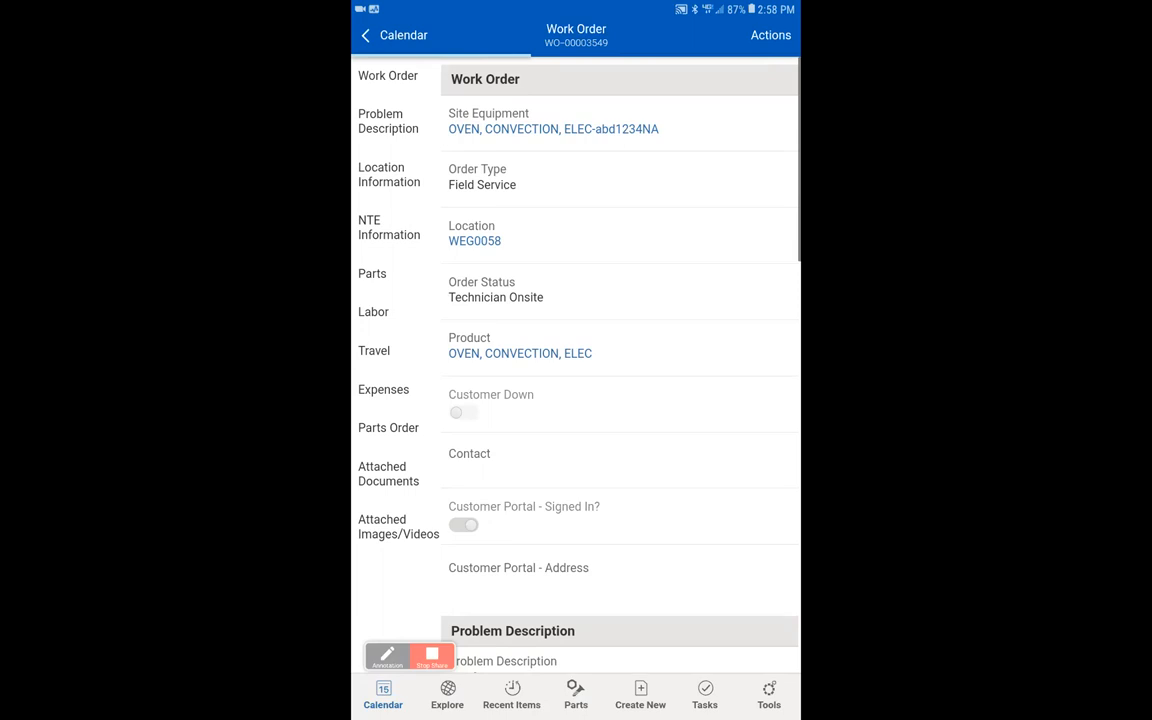
pyautogui.scroll(-3)
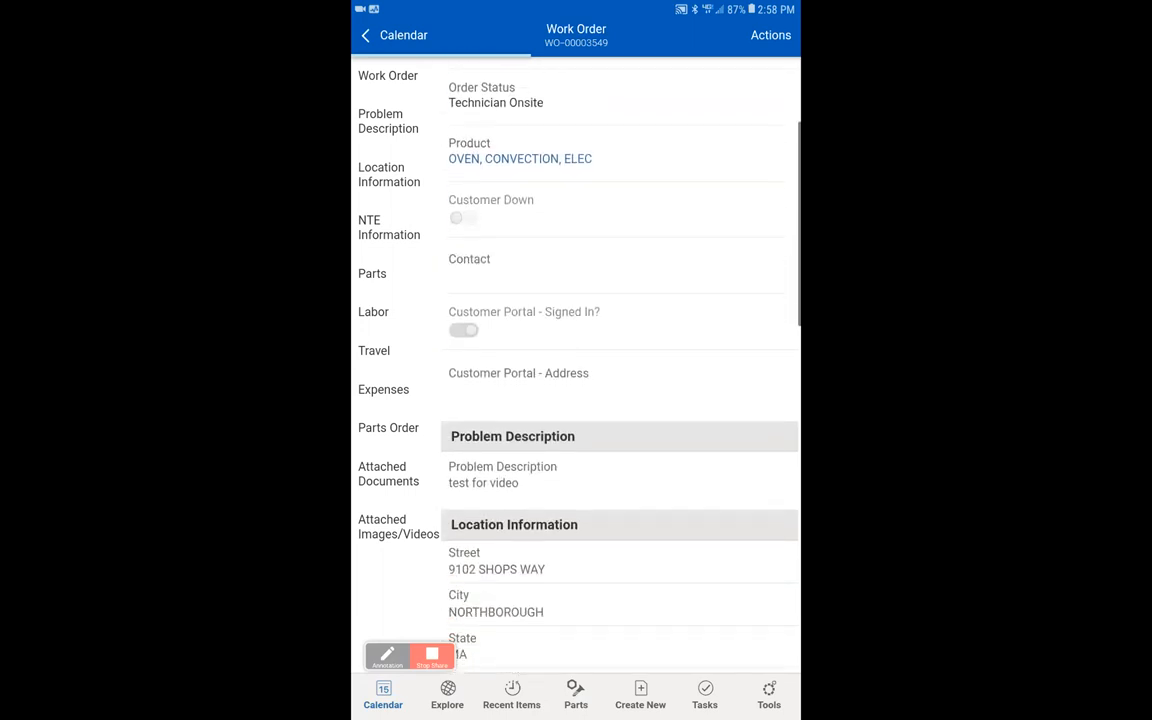
pyautogui.scroll(-3)
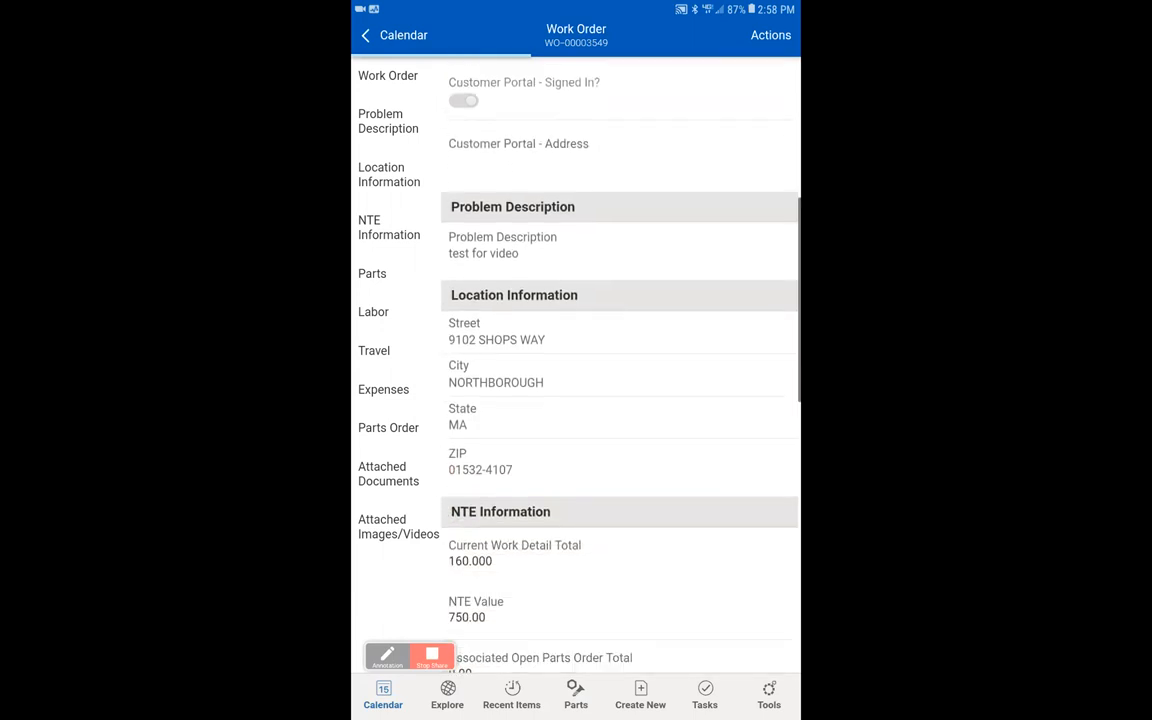
pyautogui.scroll(-3)
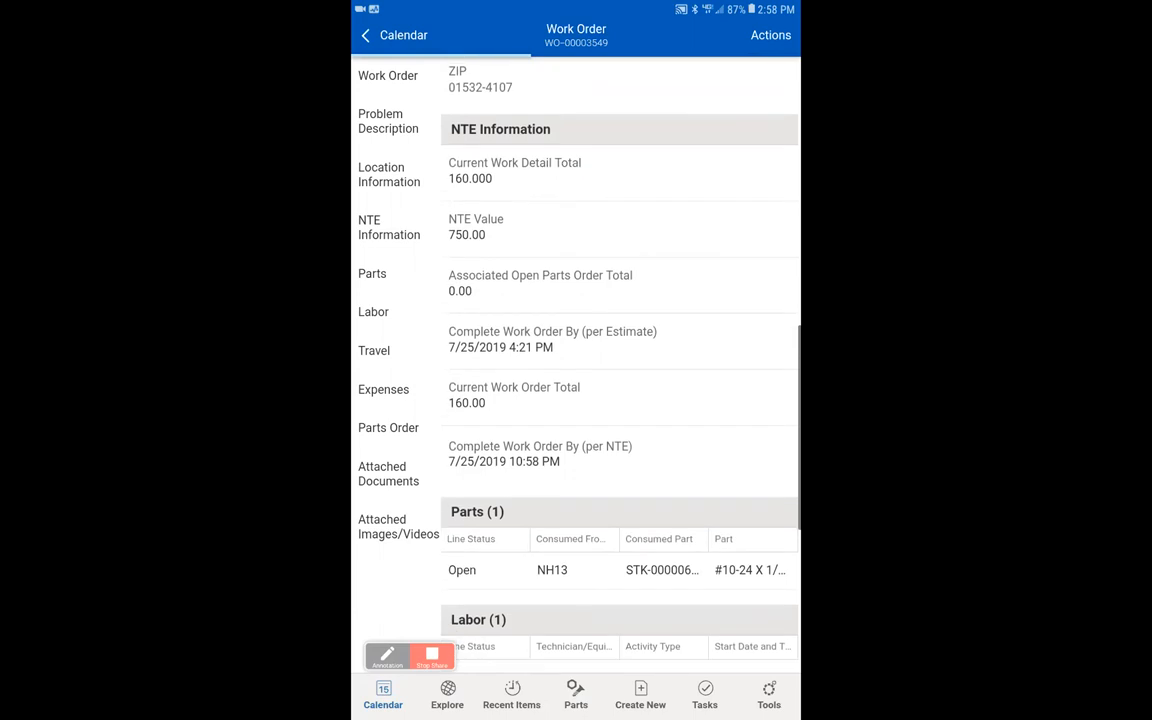
pyautogui.scroll(-3)
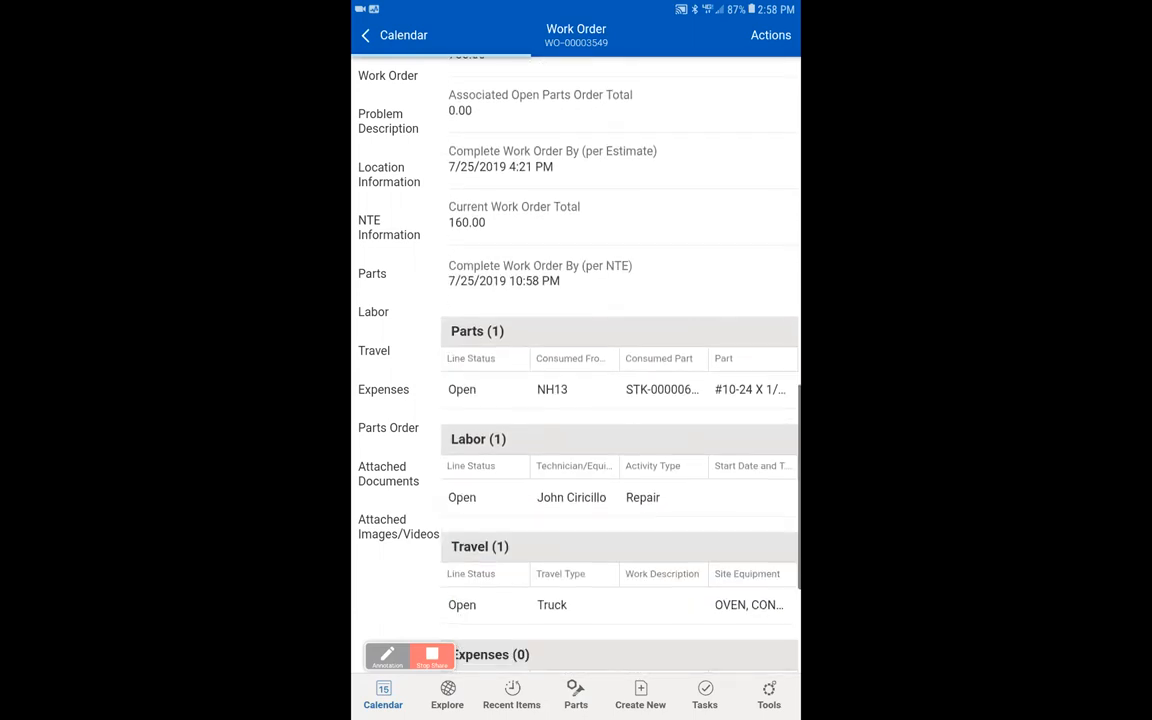
pyautogui.scroll(-3)
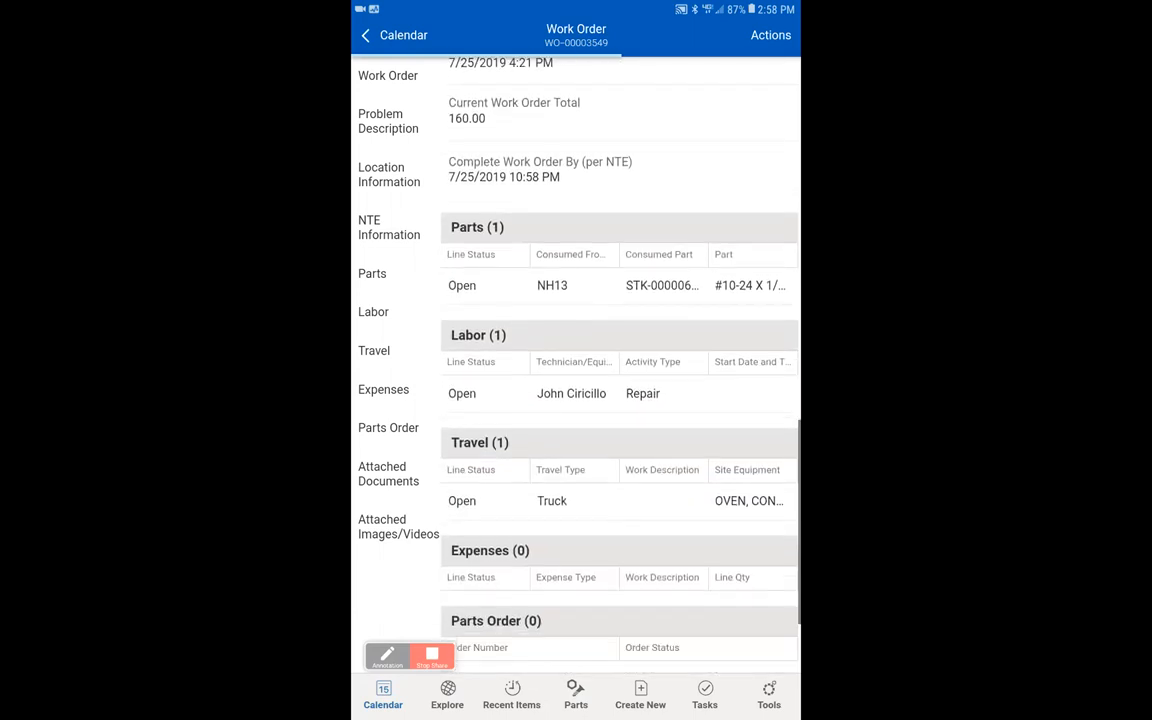
pyautogui.scroll(-3)
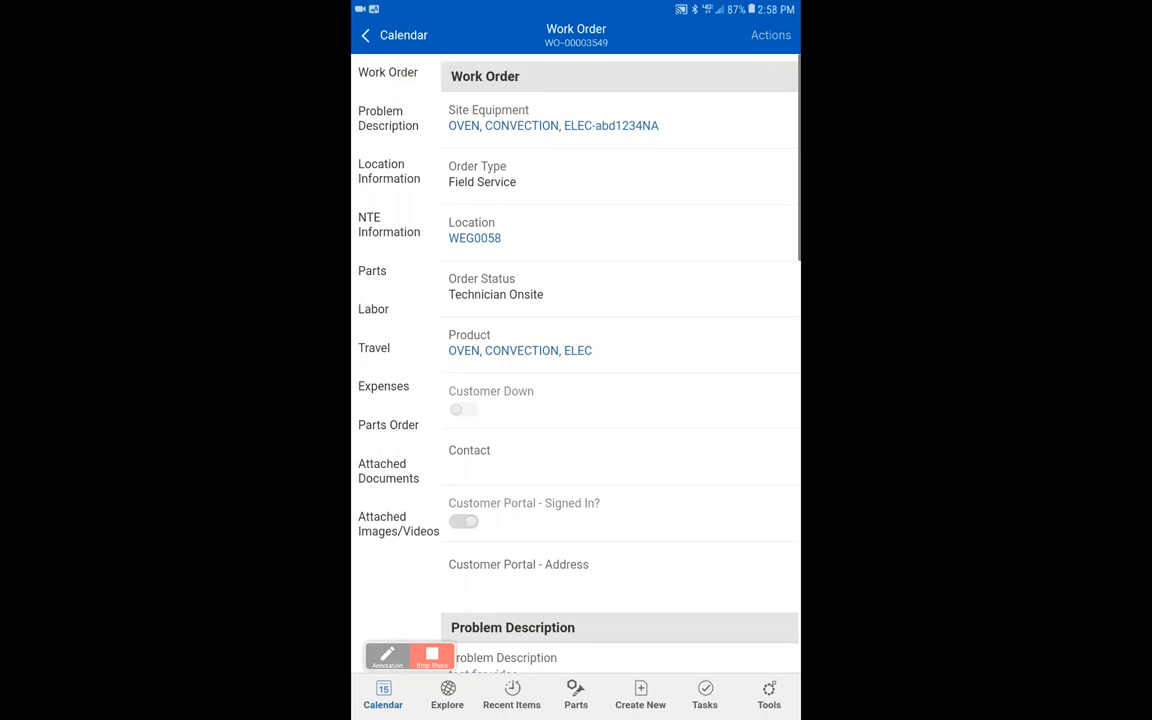
# Save the Visit Closure with Order Status Work Complete and Completion Code Ready to Bill
pyautogui.click(770, 36)
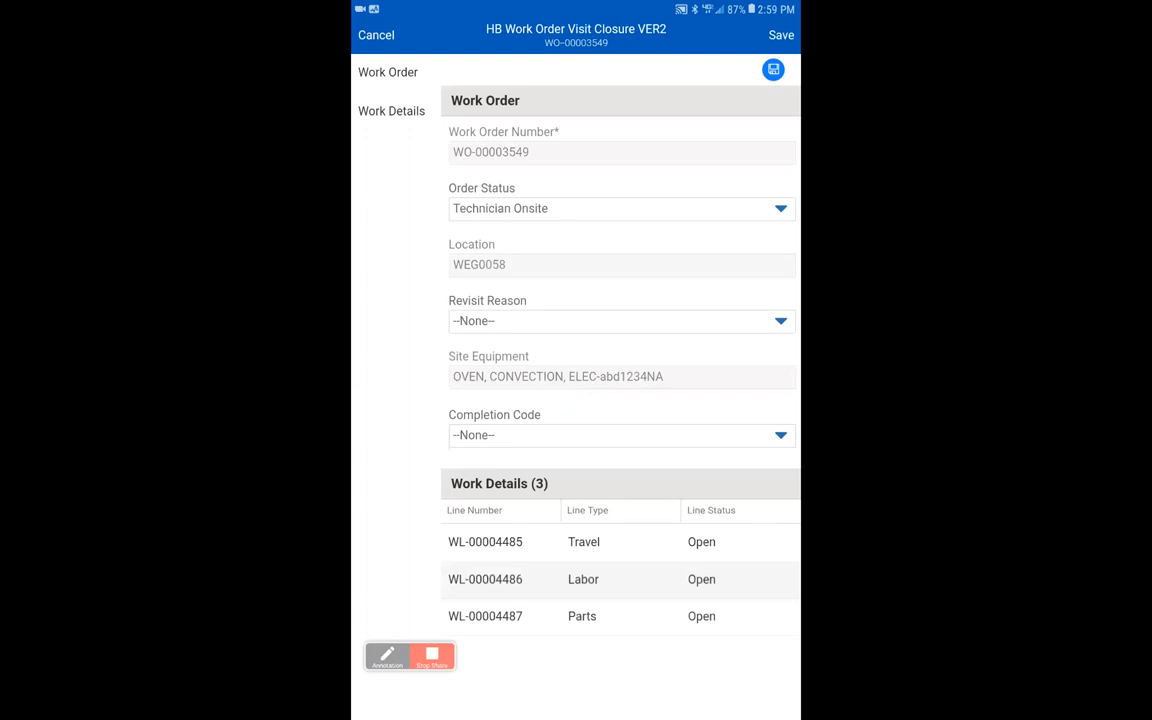
pyautogui.click(620, 208)
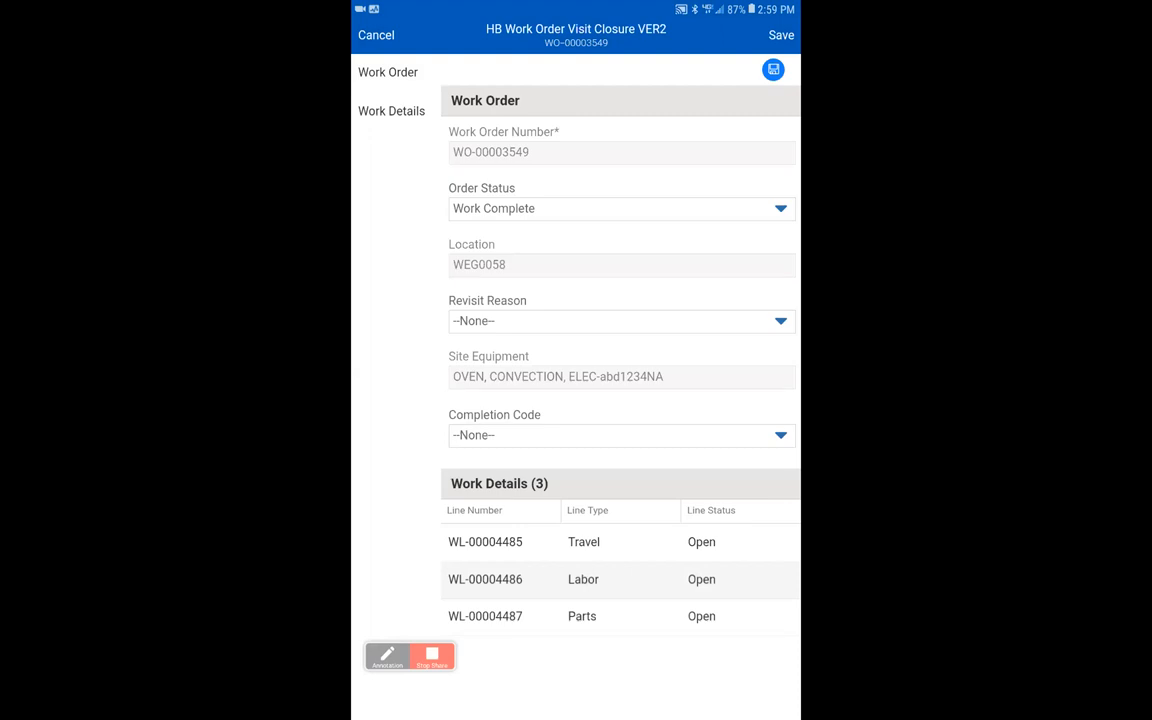
pyautogui.click(620, 436)
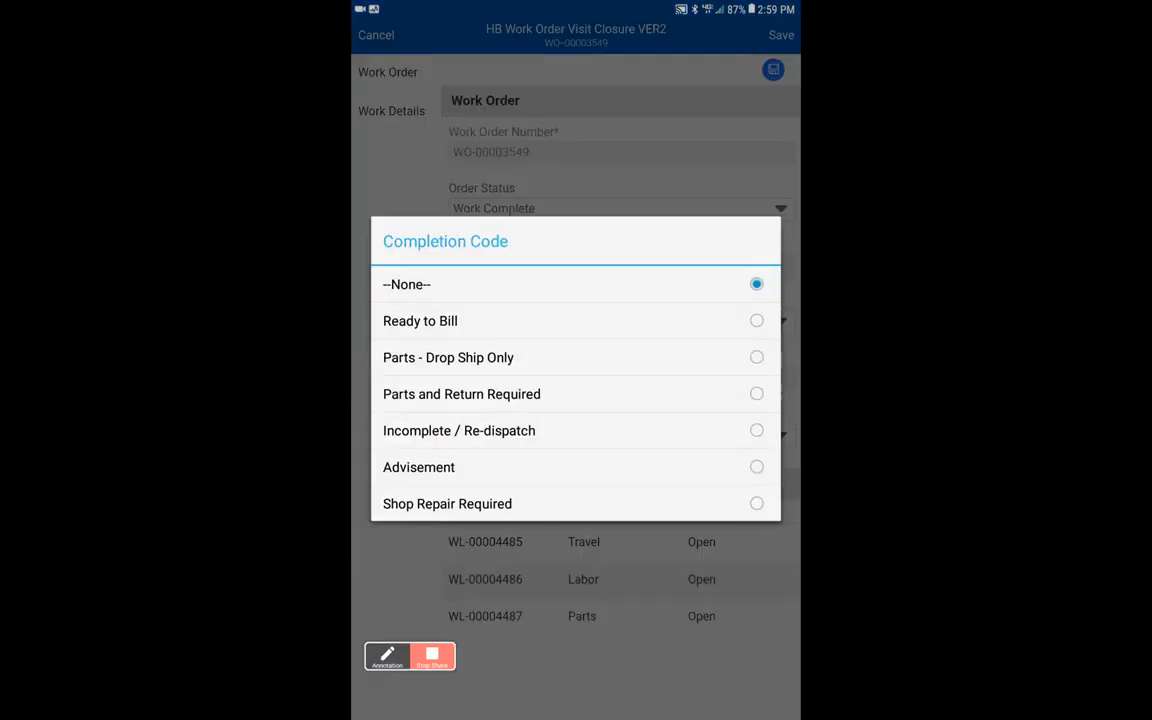
pyautogui.click(420, 320)
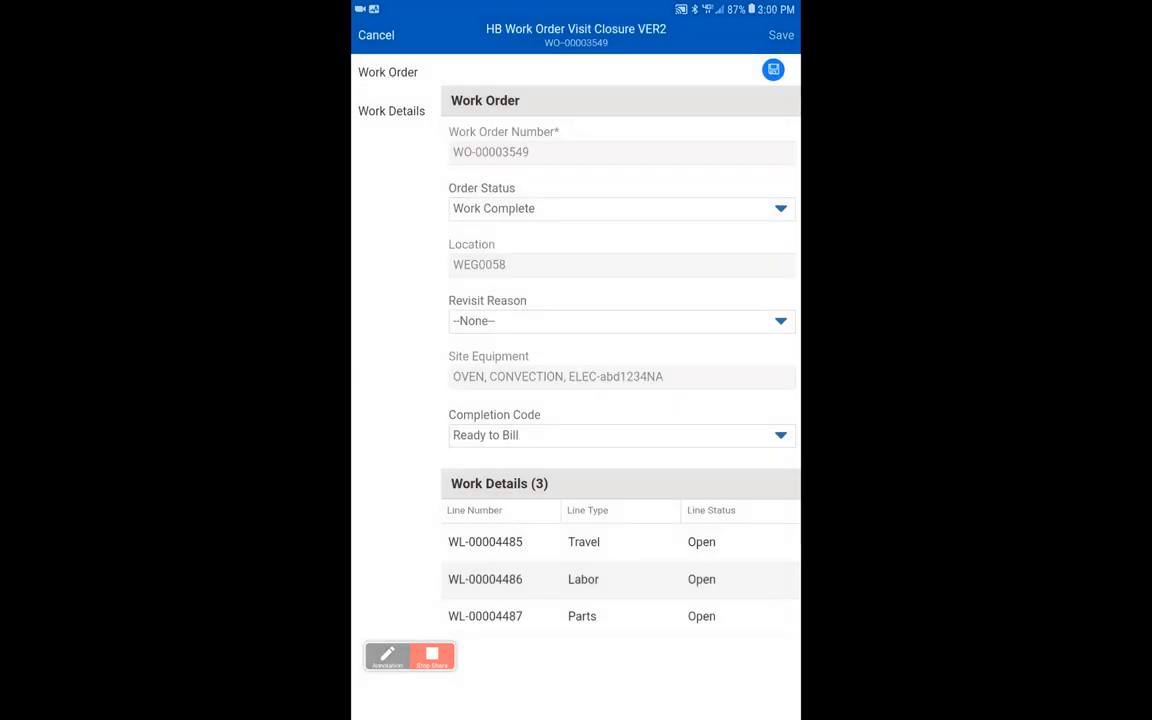
pyautogui.click(780, 36)
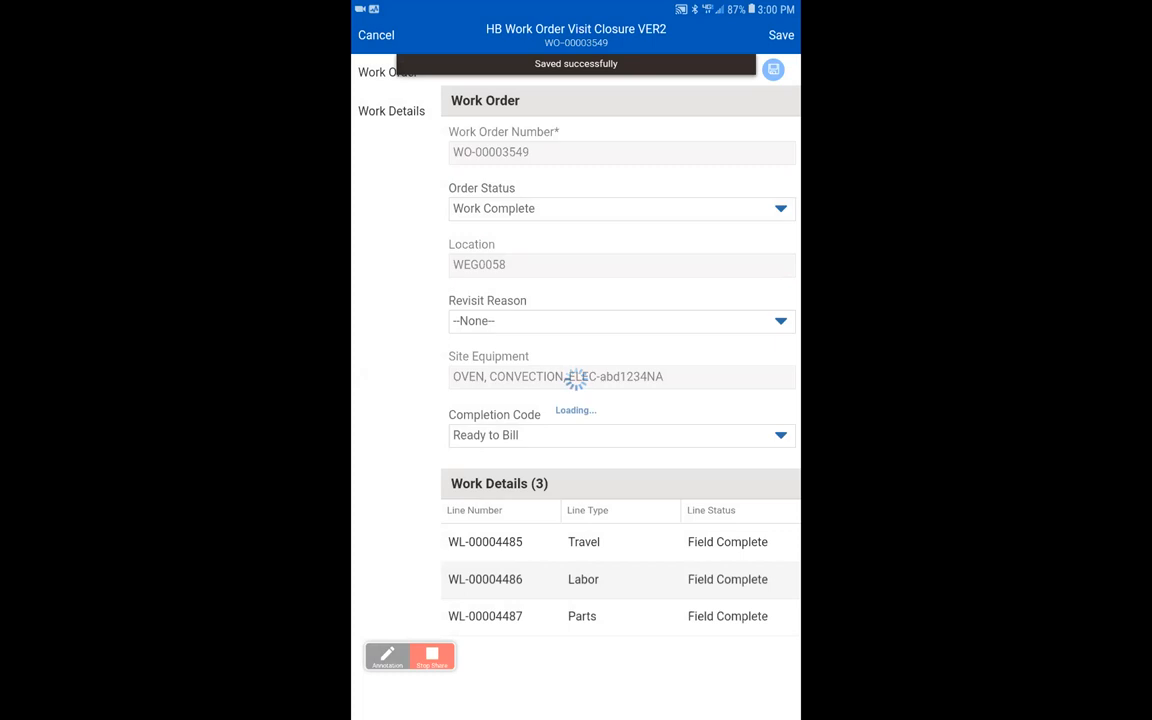
# Return to the Work Order record, now reading Order Status Work Complete
pyautogui.click(780, 36)
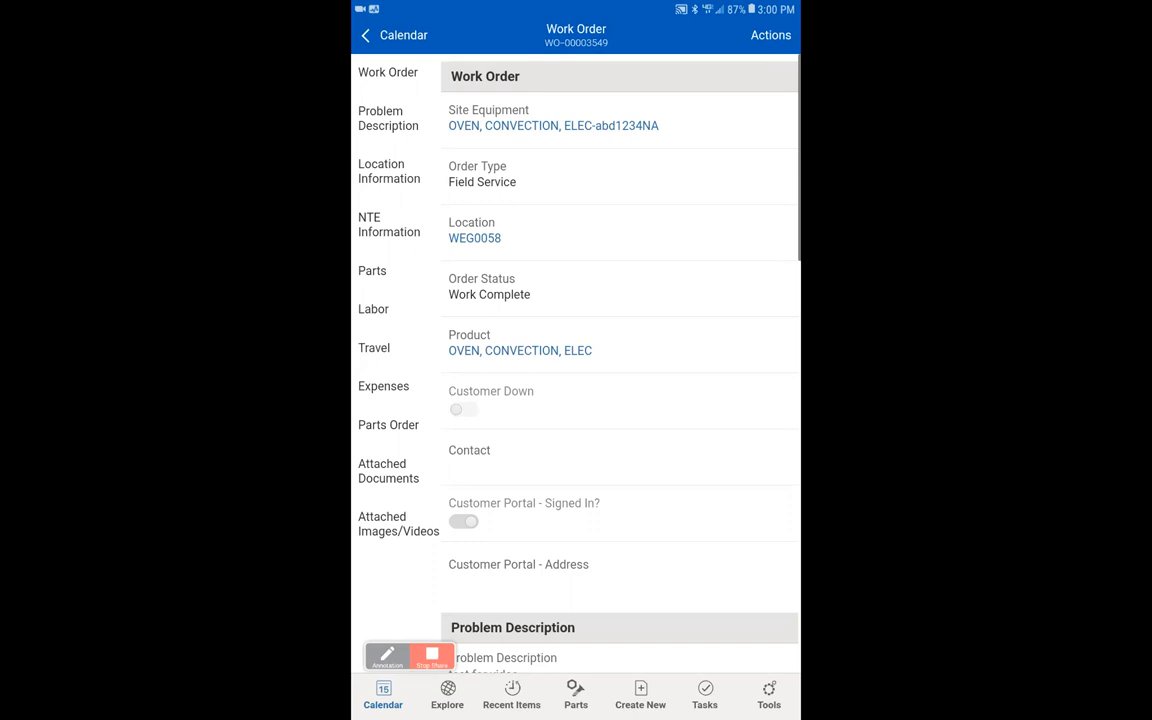
# Attempt the Service Report from Actions and dismiss the template-missing error
pyautogui.click(770, 36)
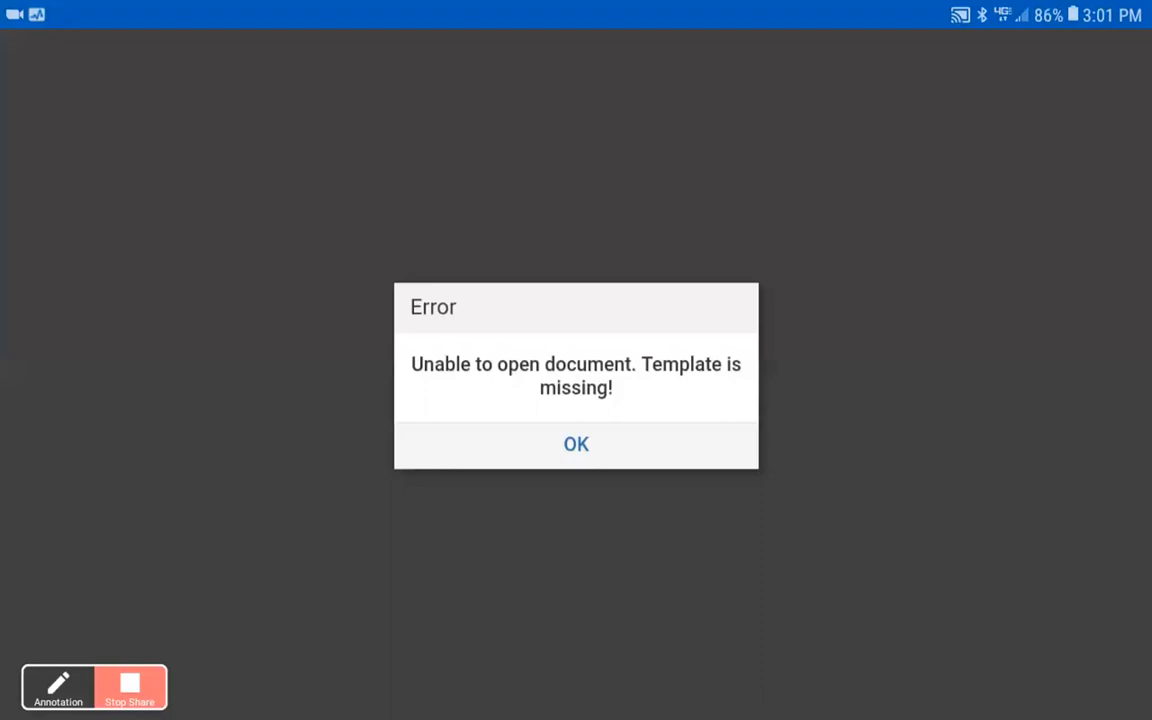
pyautogui.click(576, 444)
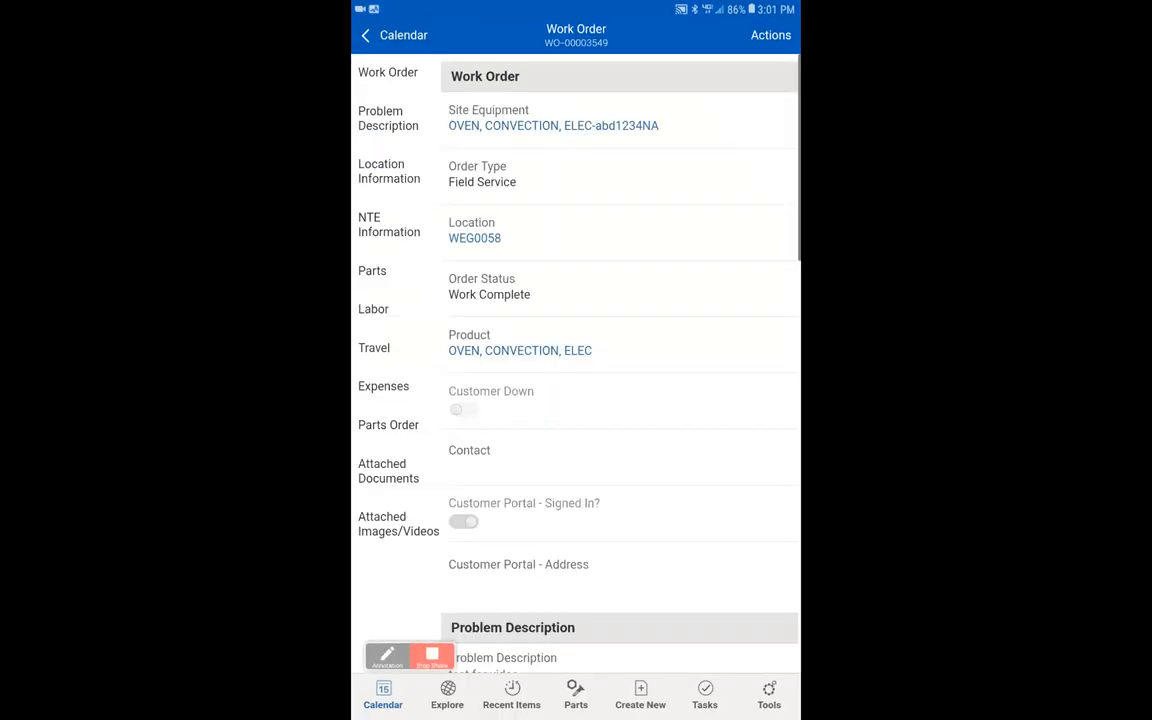